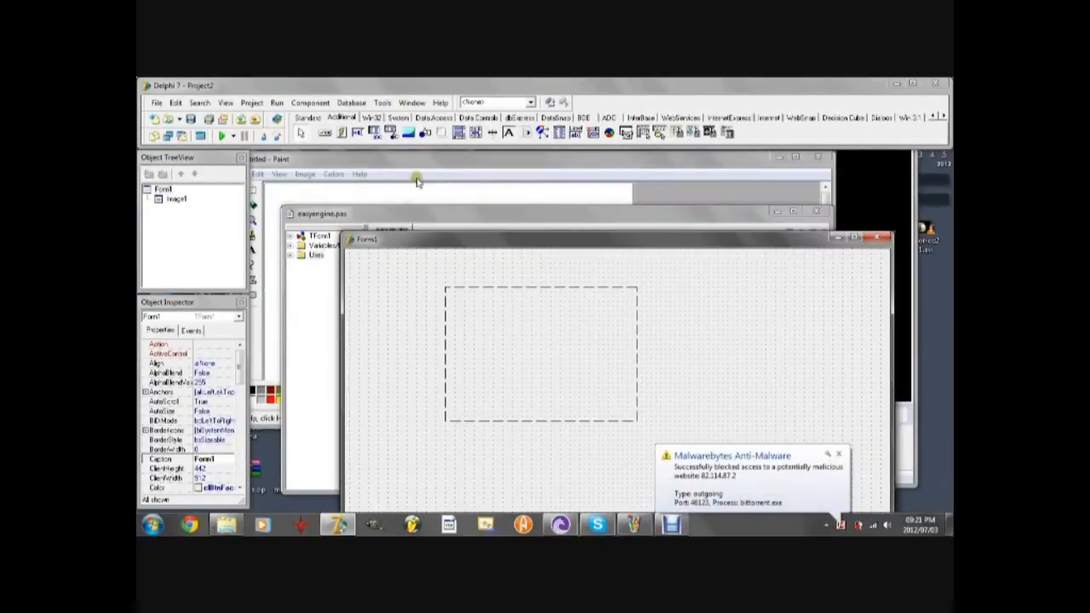
Bring Paint to the front and magnify its blank canvas.
{"action": "left_click", "coordinate": [417, 181]}
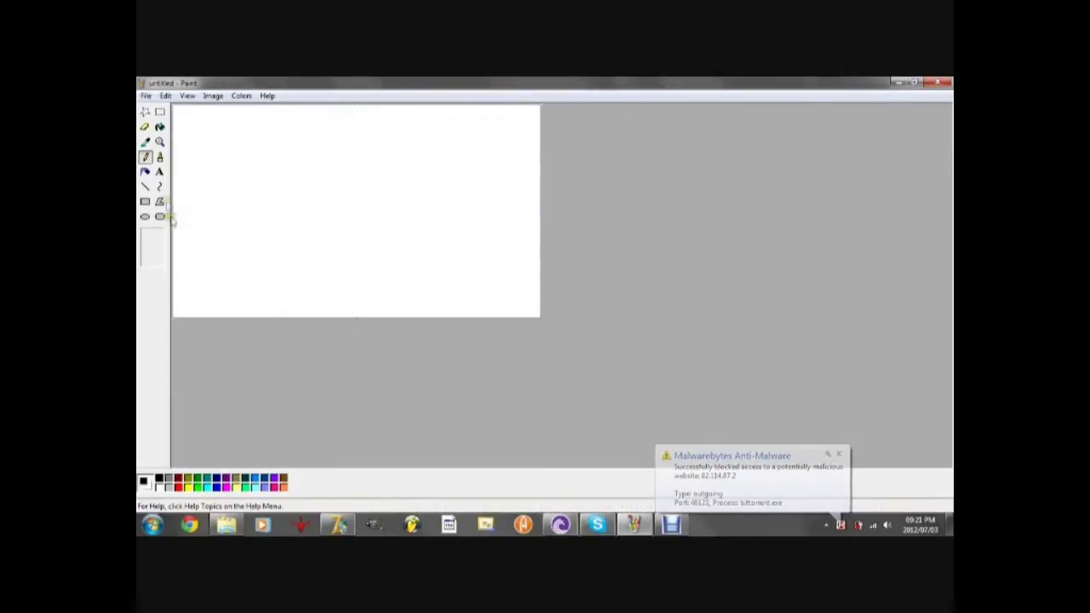
{"action": "left_click", "coordinate": [160, 143]}
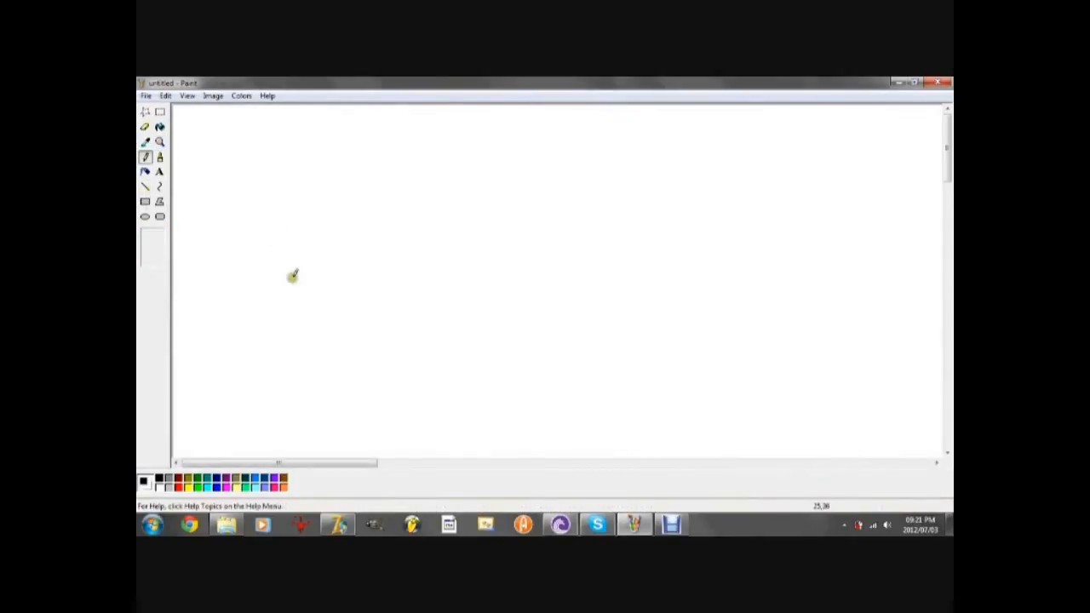
{"action": "mouse_move", "coordinate": [293, 318]}
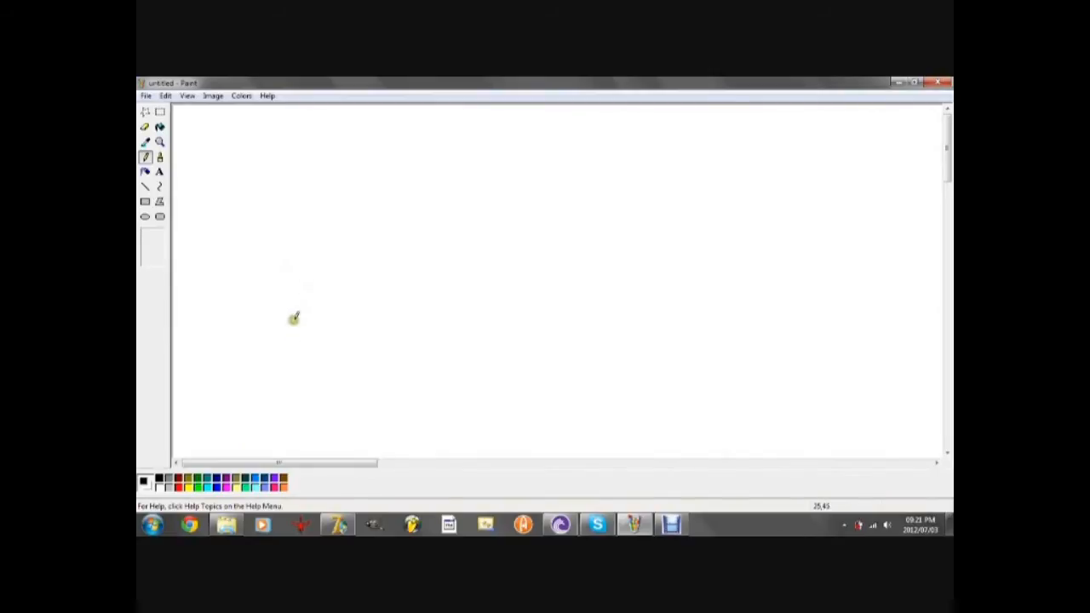
{"action": "mouse_move", "coordinate": [288, 293]}
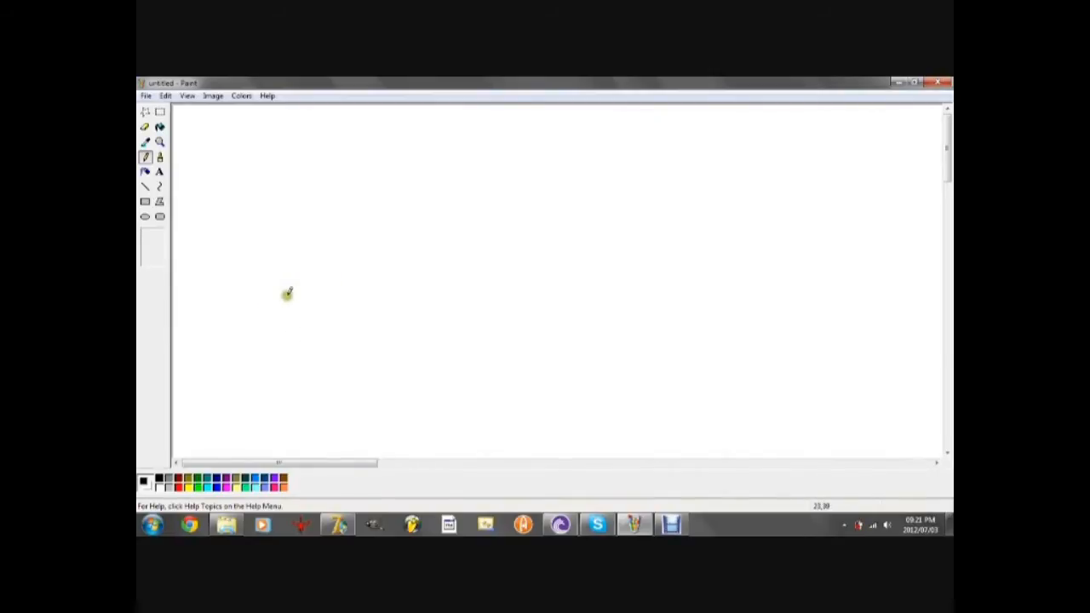
Draw three black lines from one left point: diagonal up-right, diagonal down-right, and horizontal right.
{"action": "left_click_drag", "start_coordinate": [286, 292], "coordinate": [417, 179]}
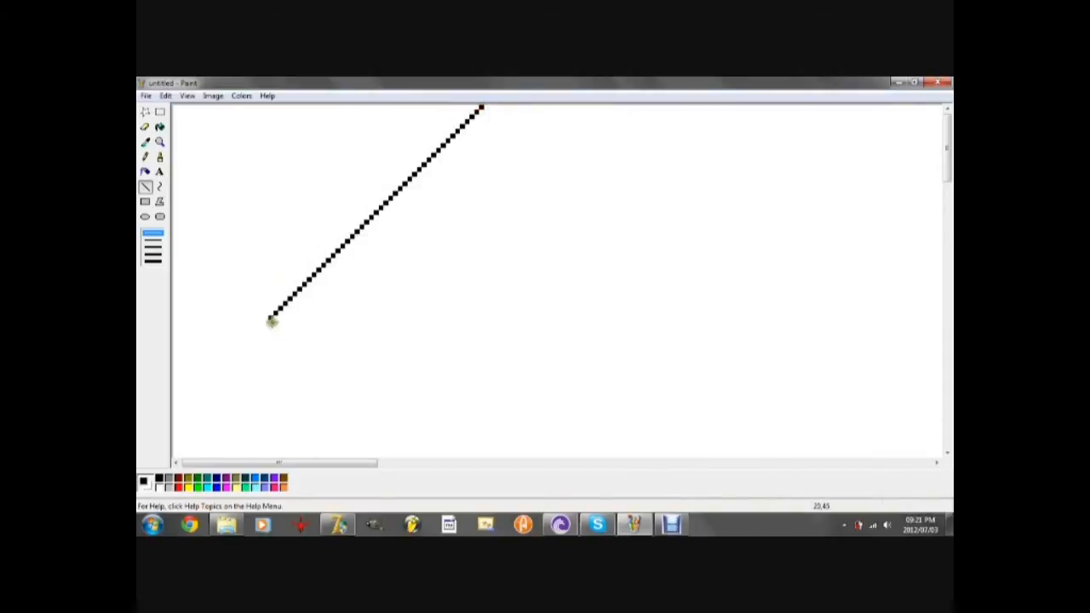
{"action": "left_click_drag", "start_coordinate": [269, 322], "coordinate": [412, 463]}
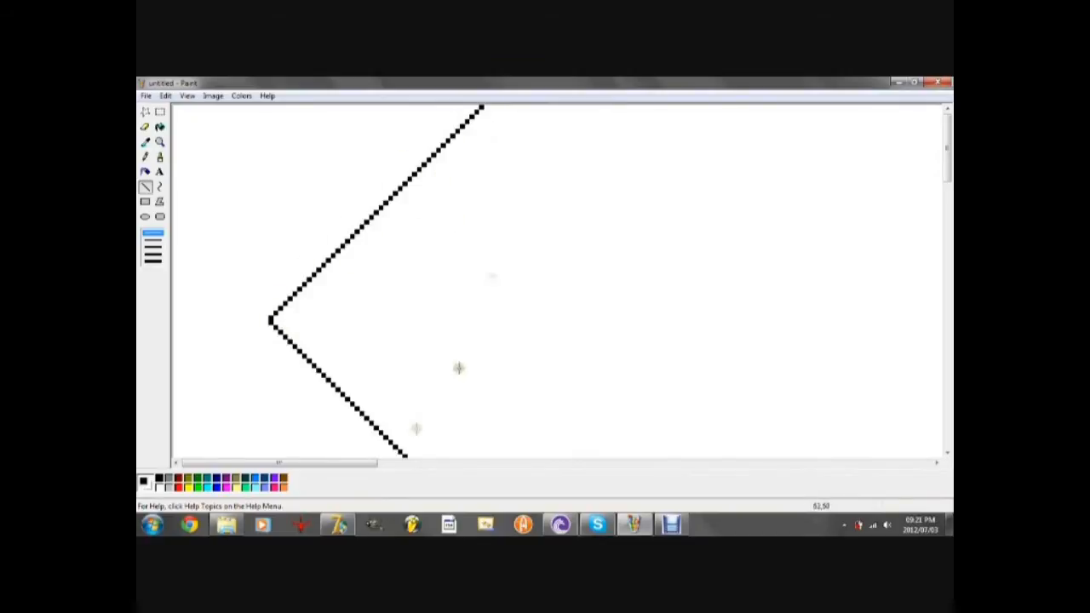
{"action": "mouse_move", "coordinate": [288, 269]}
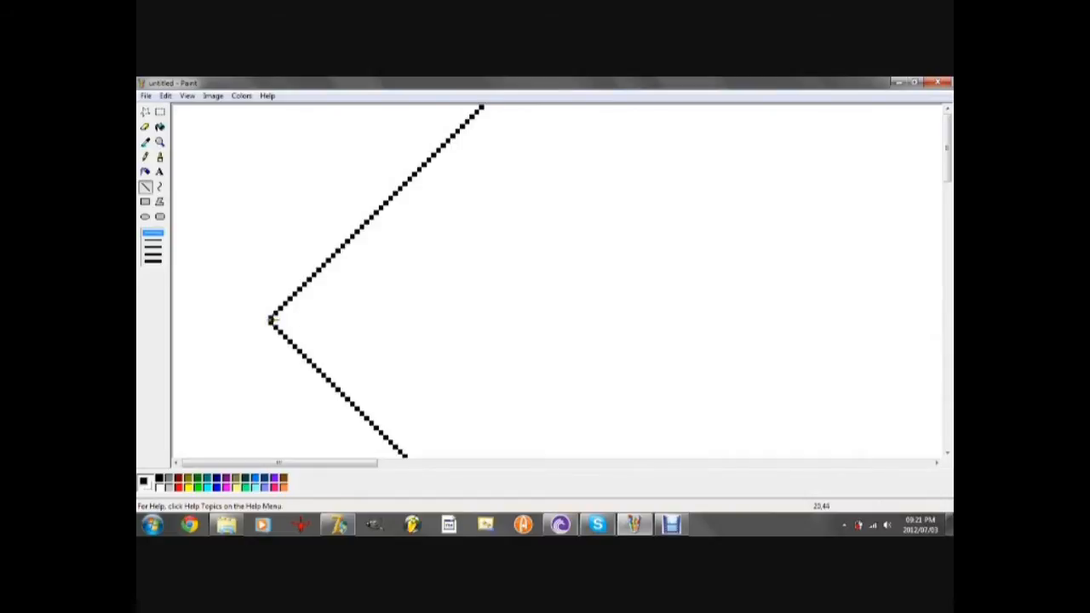
{"action": "left_click_drag", "start_coordinate": [272, 320], "coordinate": [885, 320]}
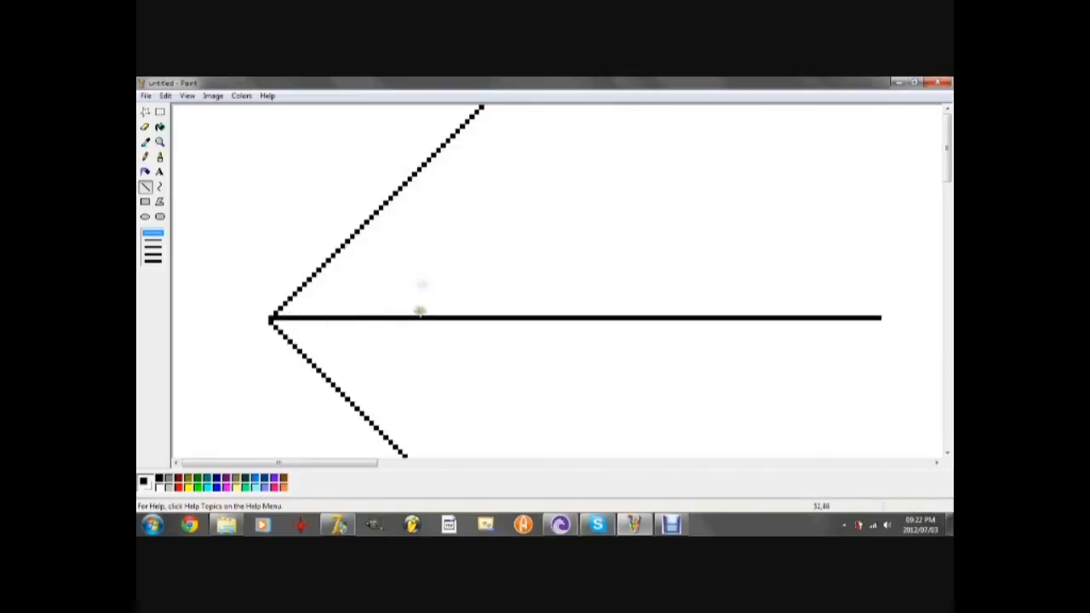
{"action": "mouse_move", "coordinate": [415, 174]}
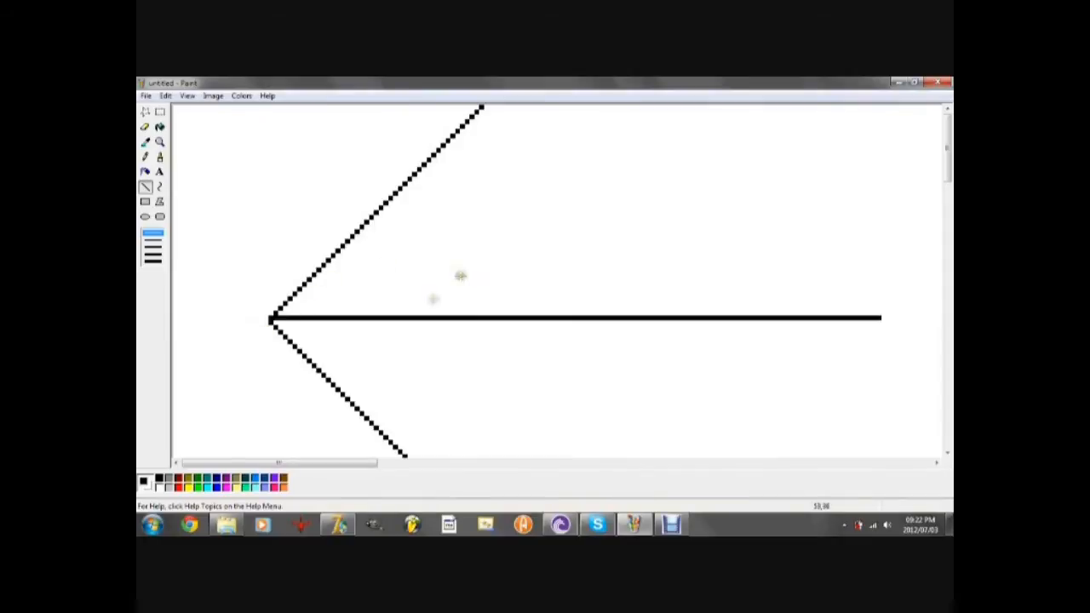
{"action": "mouse_move", "coordinate": [427, 269]}
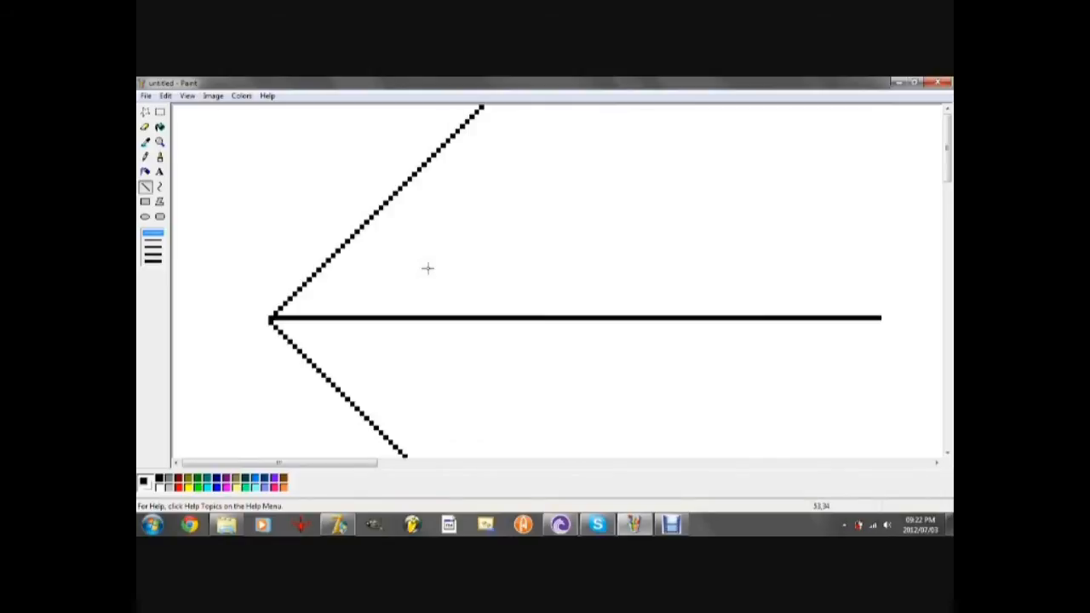
{"action": "mouse_move", "coordinate": [360, 274]}
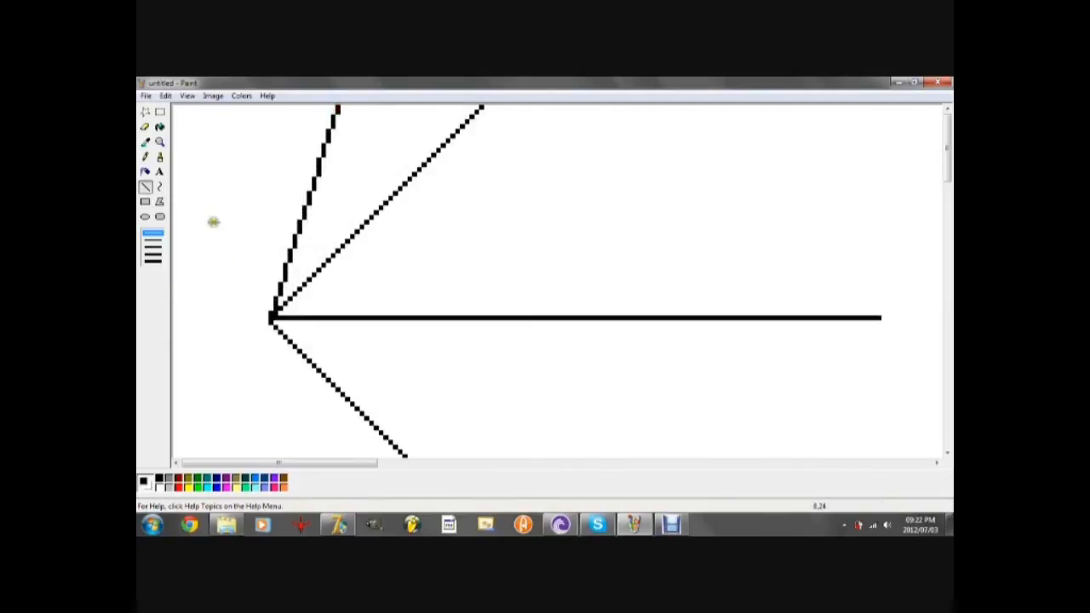
{"action": "mouse_move", "coordinate": [147, 157]}
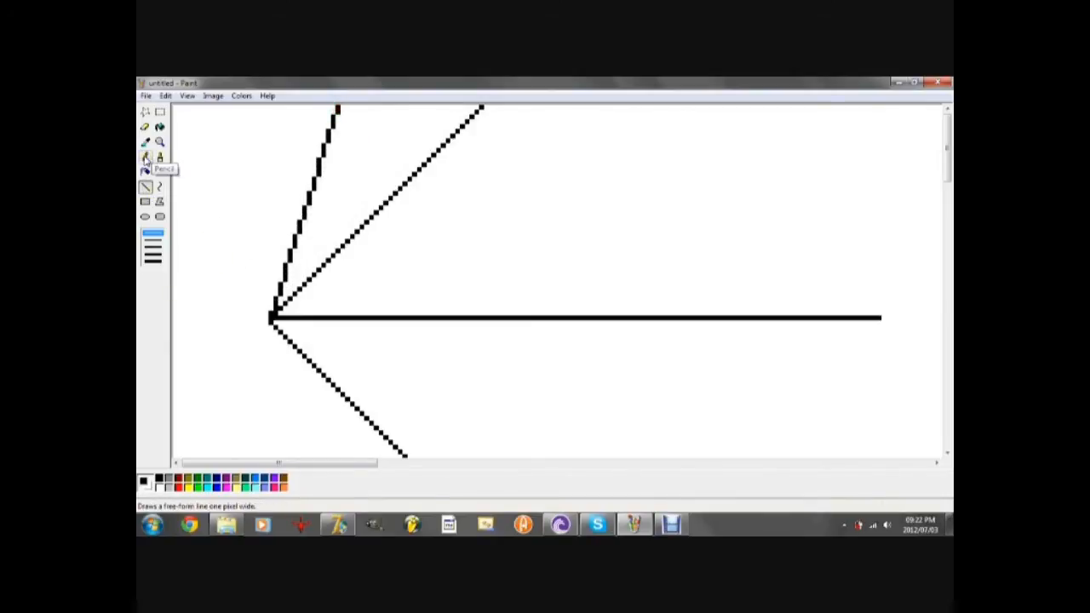
{"action": "left_click", "coordinate": [145, 126]}
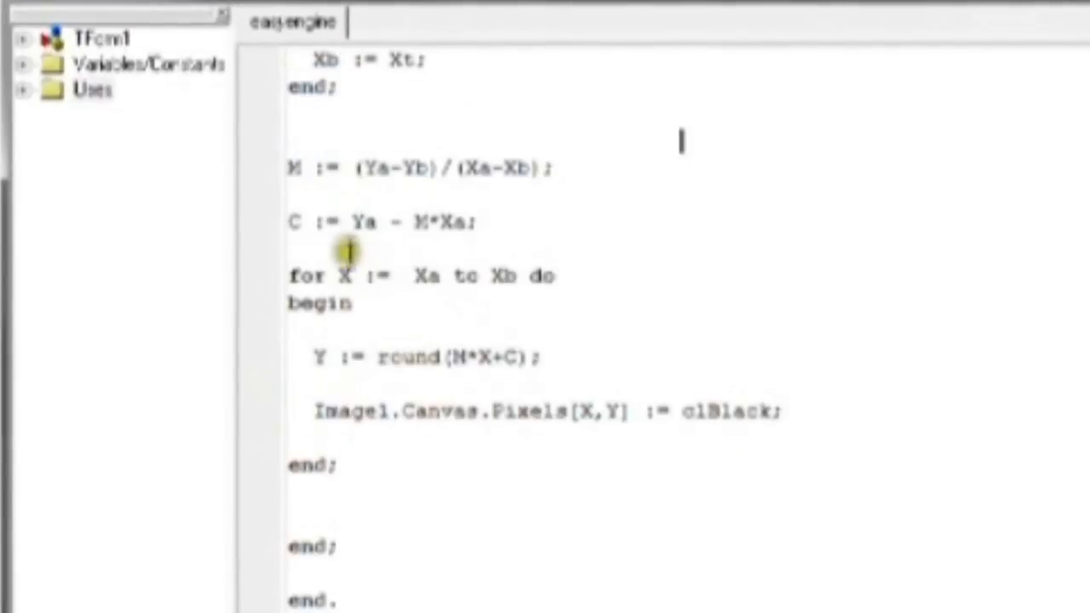
Add 'if (abs(M) > 1) then begin' below the slope line with a blank line above the Y := (X-C)/M assignment.
{"action": "left_click_drag", "start_coordinate": [681, 139], "coordinate": [378, 477]}
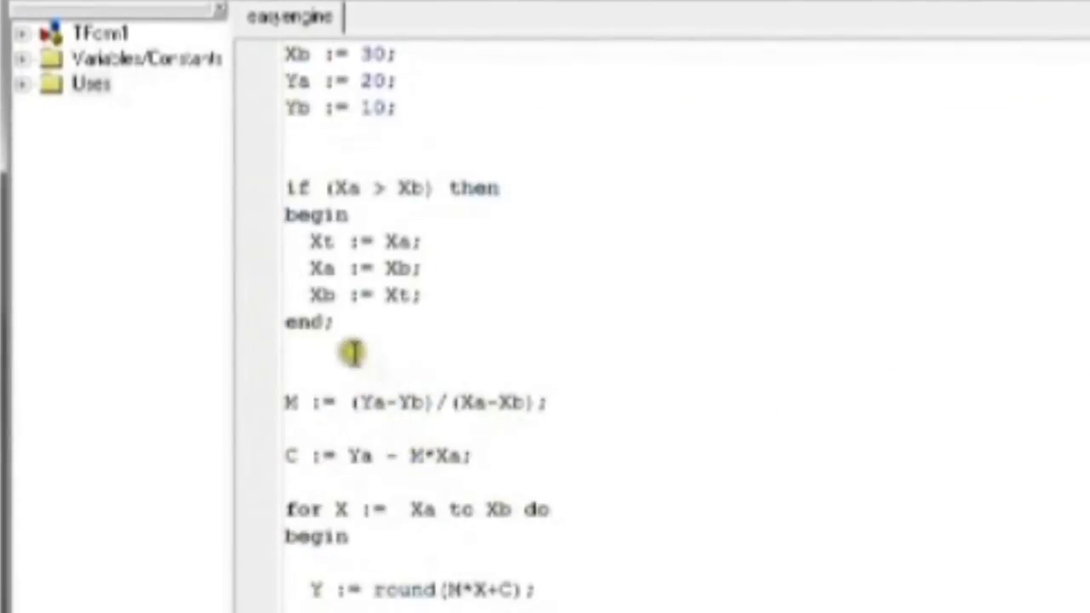
{"action": "scroll", "scroll_direction": "down", "scroll_amount": 3}
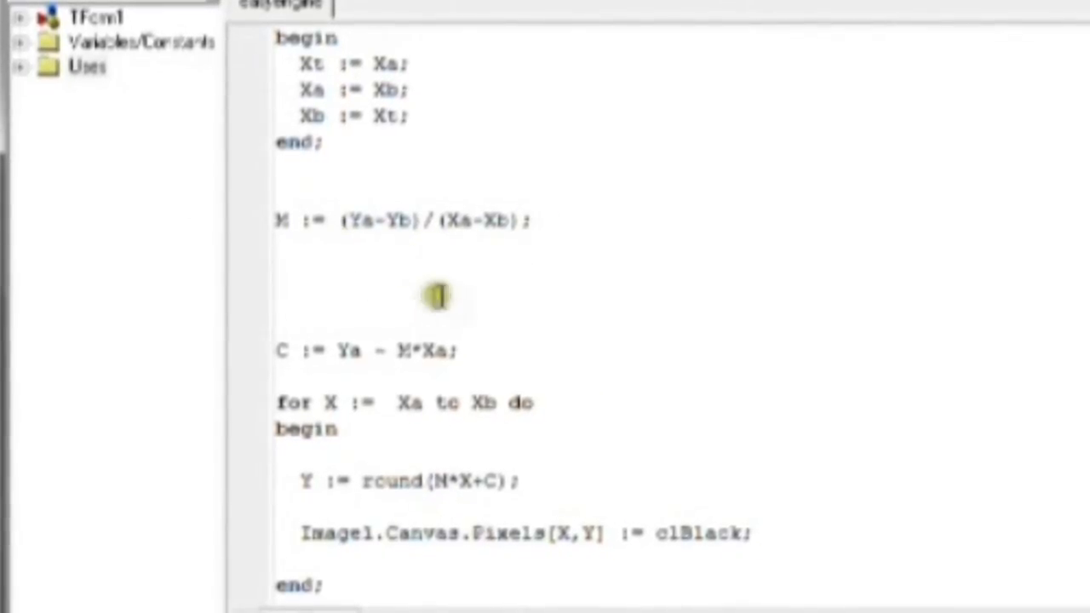
{"action": "type", "text": "if"}
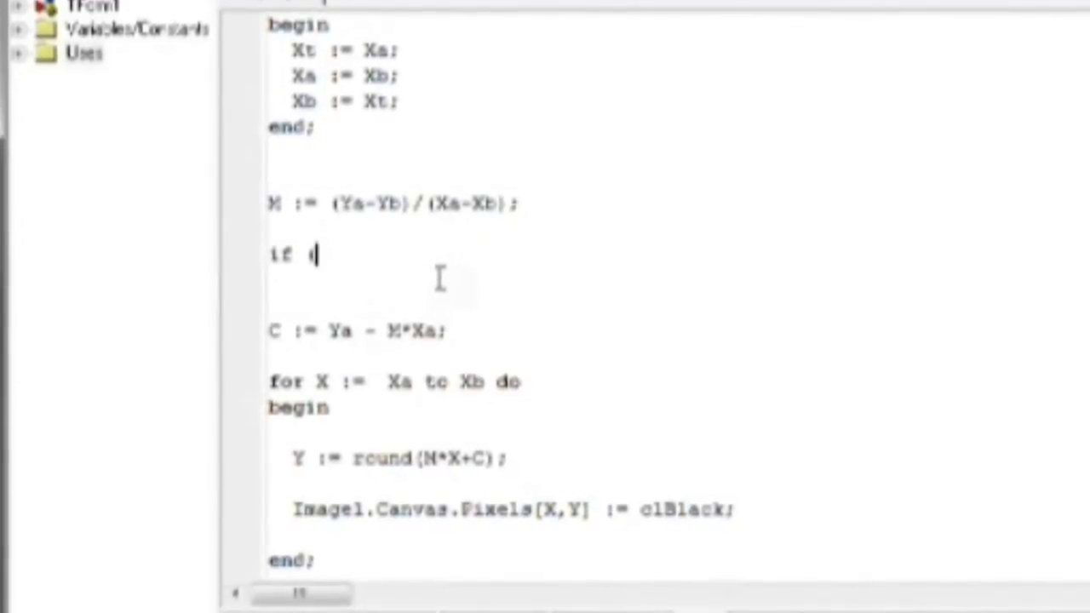
{"action": "type", "text": "(abs"}
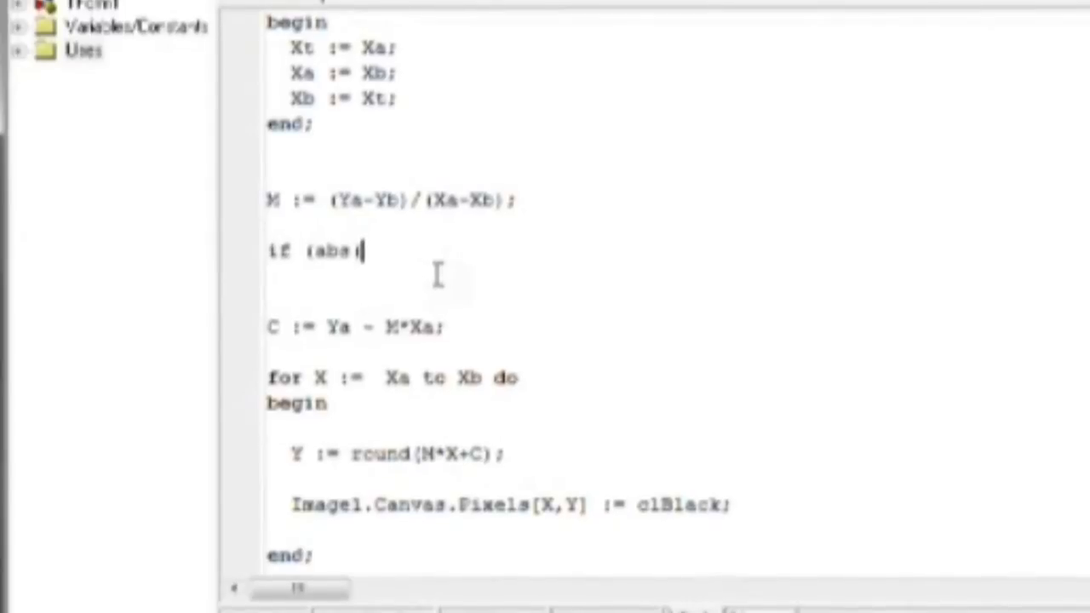
{"action": "type", "text": "(M))"}
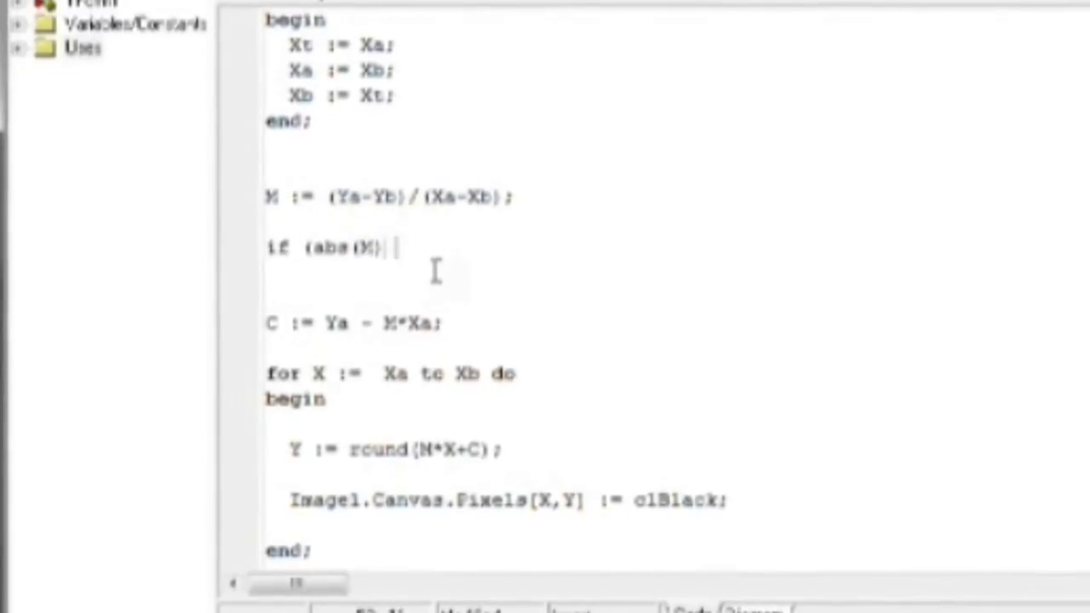
{"action": "type", "text": "> 1)"}
{"action": "type", "text": "X := (X-C)/M;"}
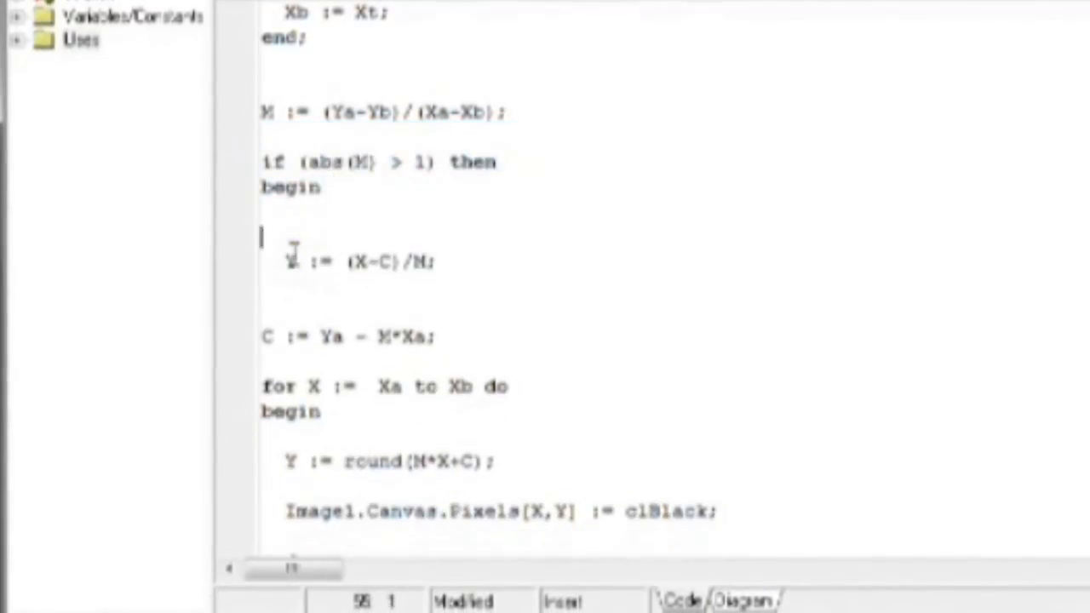
{"action": "key", "text": "Delete"}
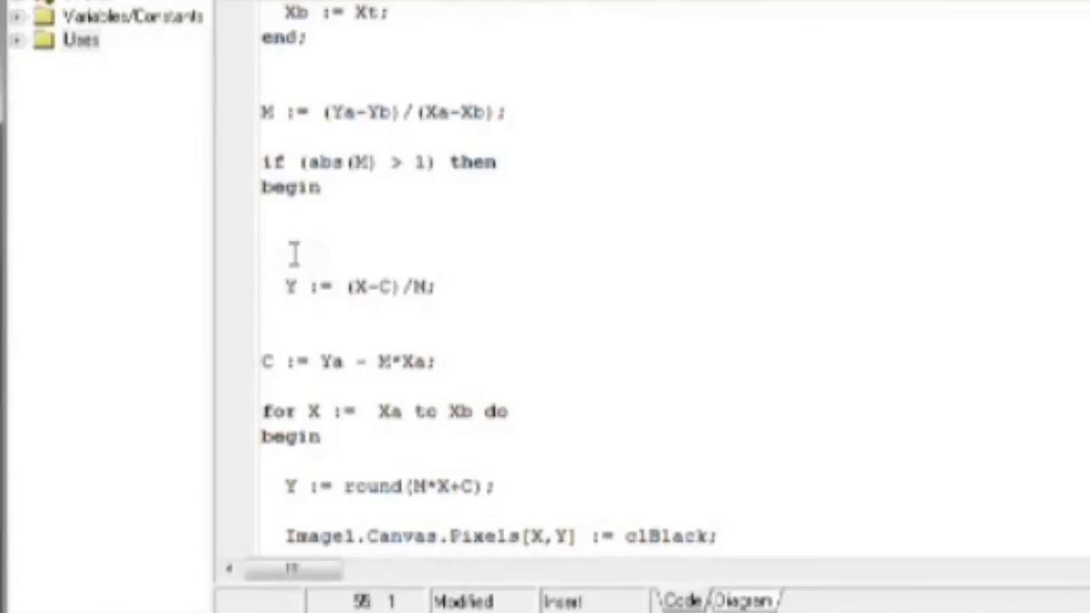
{"action": "left_click", "coordinate": [264, 237]}
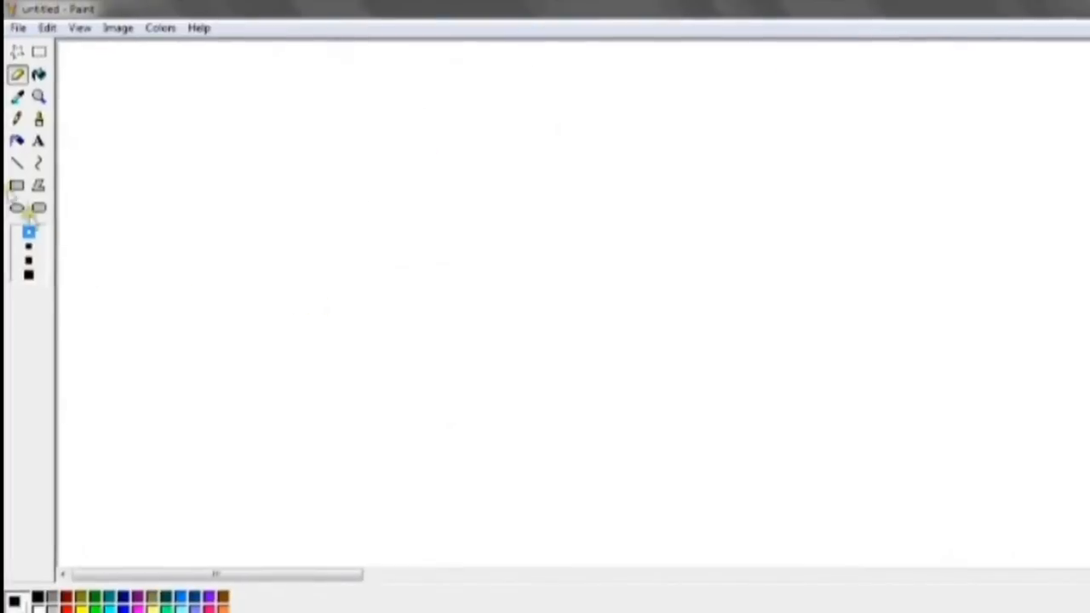
{"action": "left_click_drag", "start_coordinate": [293, 82], "coordinate": [293, 460]}
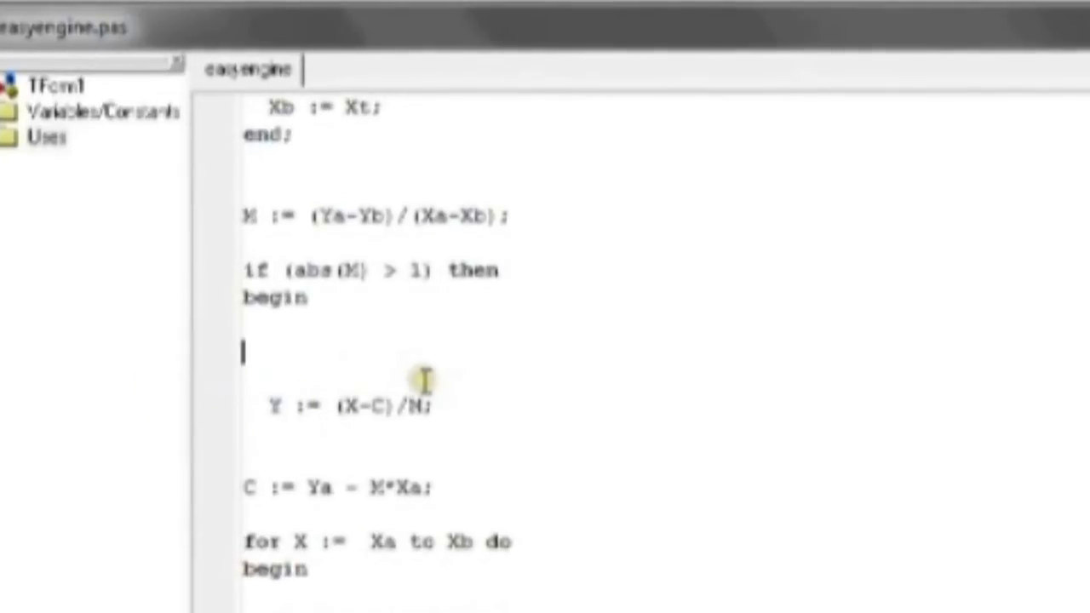
Recompute M := (Xa-Xb)/(Ya-Yb); and C := Ya - M*Xa; inside the steep branch.
{"action": "type", "text": "M :="}
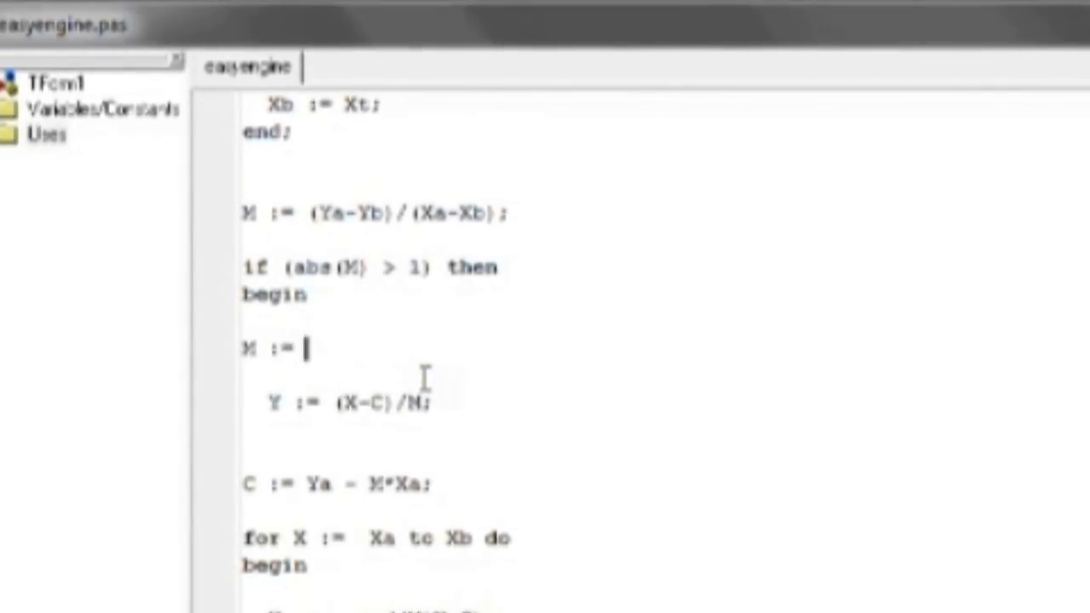
{"action": "type", "text": "("}
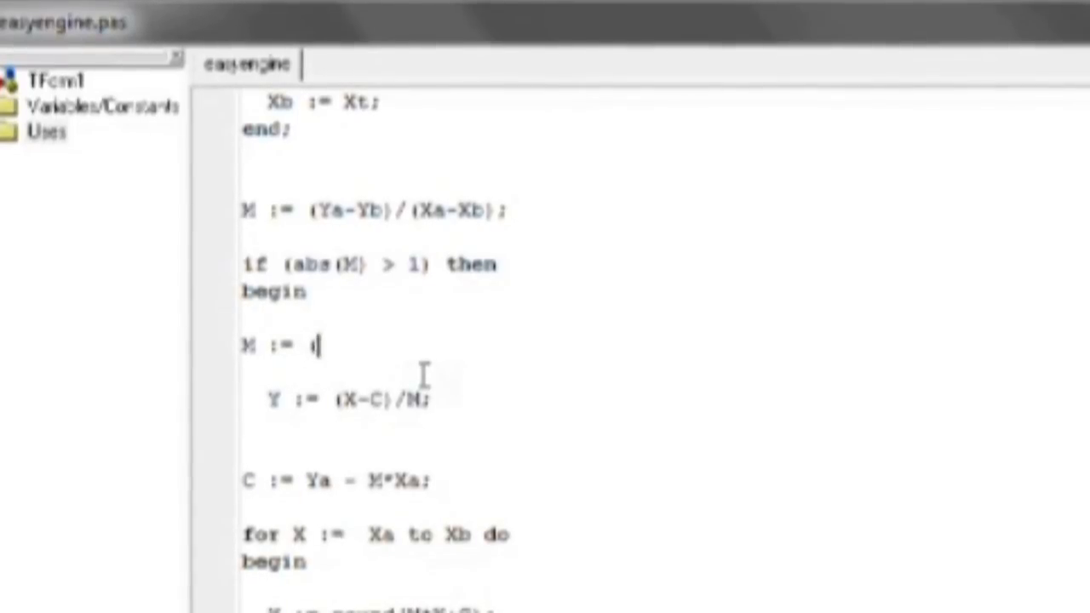
{"action": "type", "text": "Xa"}
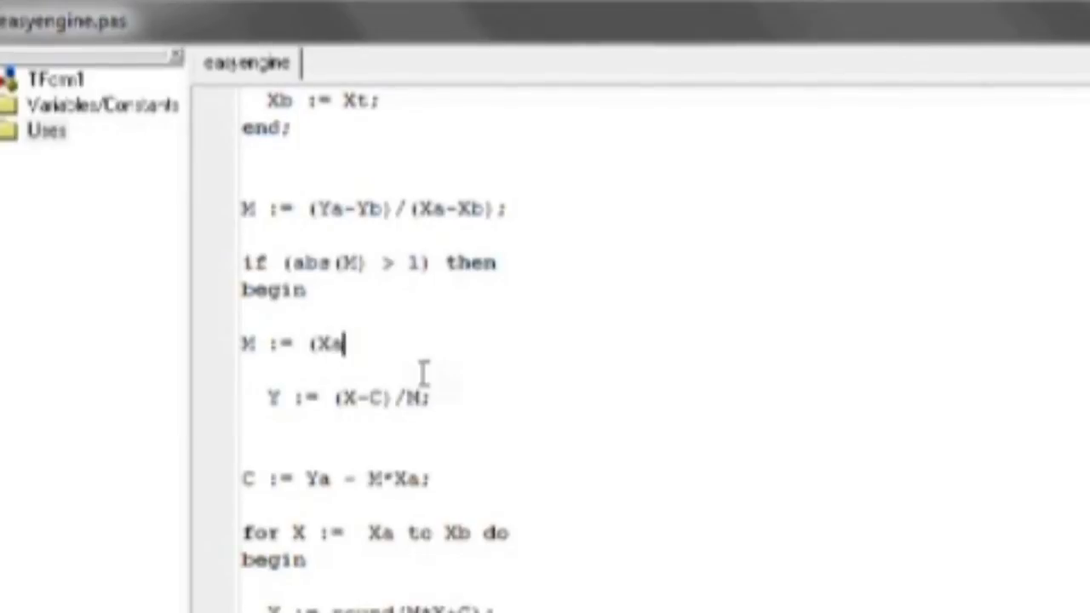
{"action": "type", "text": "-Xb)/(Ya"}
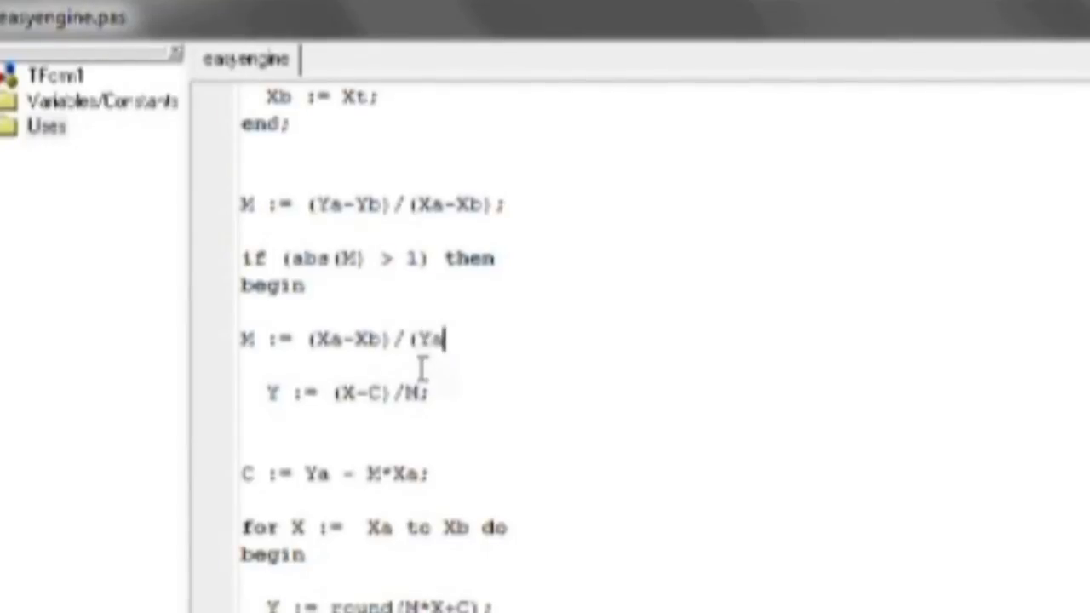
{"action": "type", "text": "-Y"}
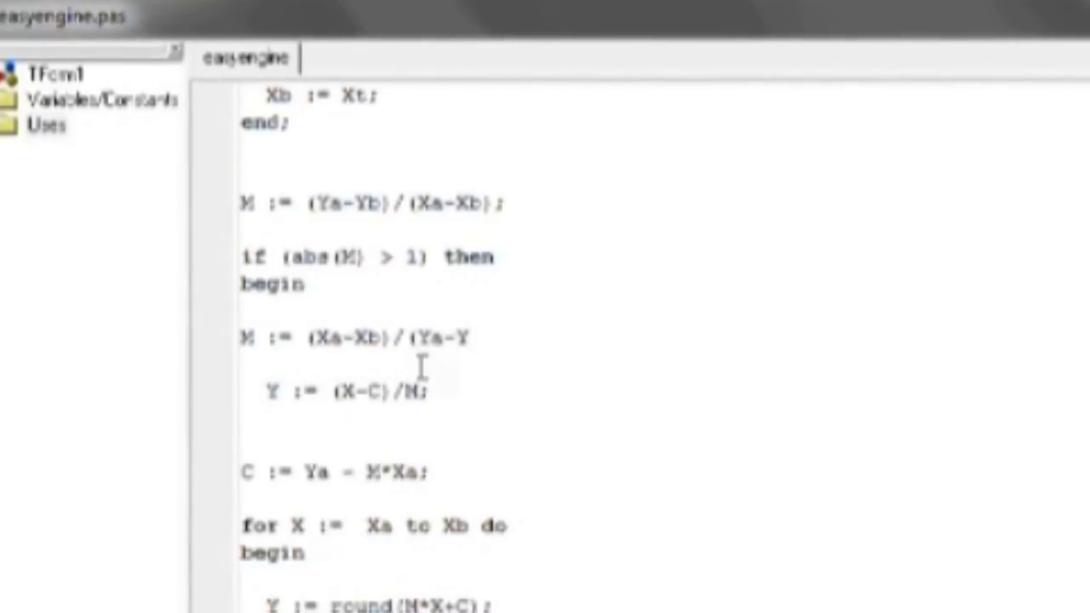
{"action": "type", "text": "b);"}
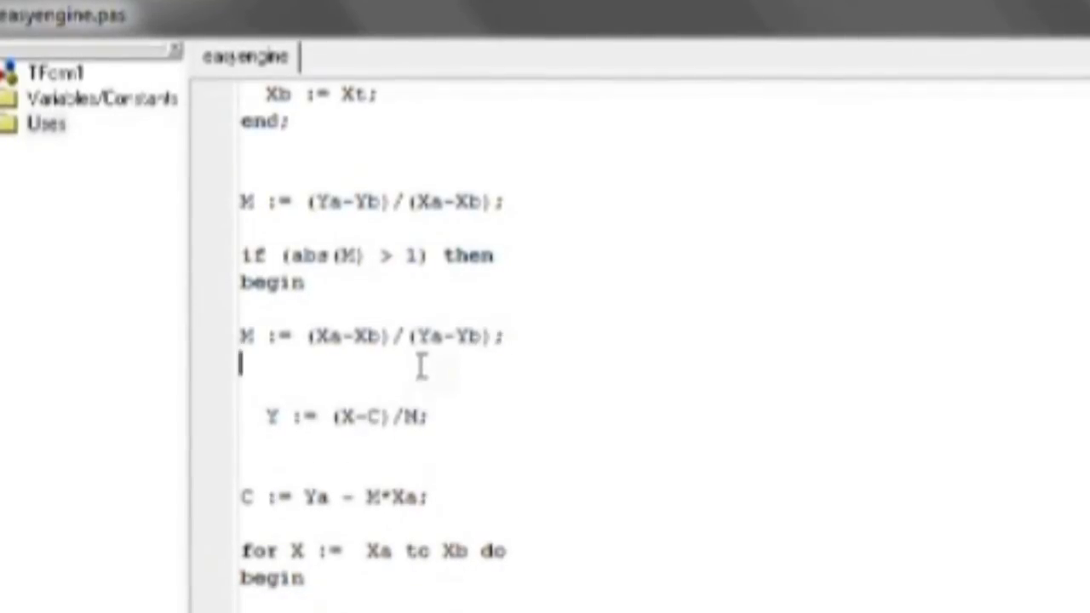
{"action": "left_click", "coordinate": [434, 524]}
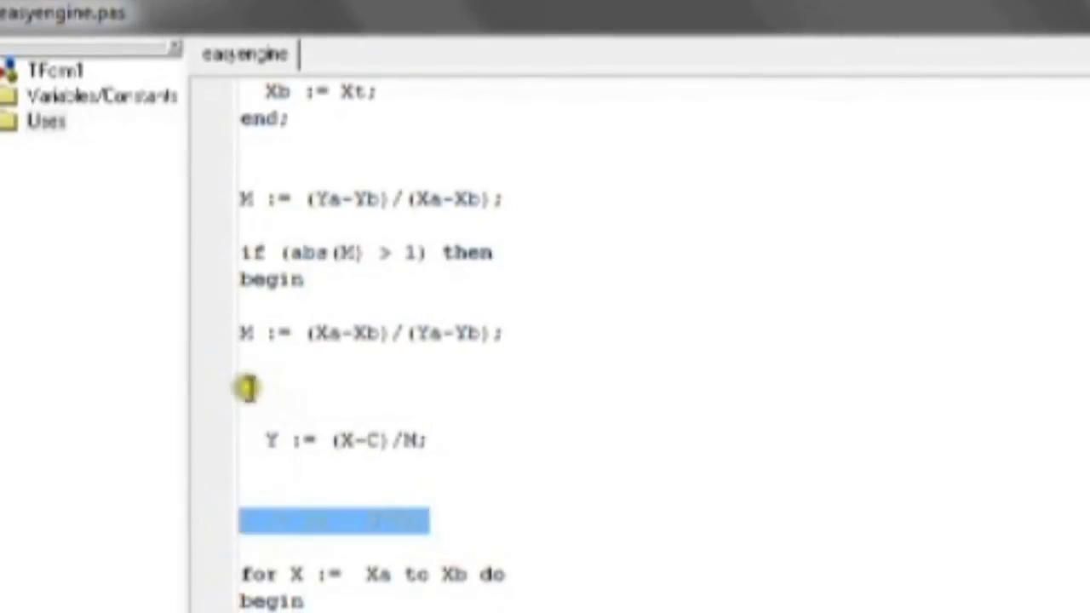
{"action": "type", "text": "C := Ya - M*Xa;"}
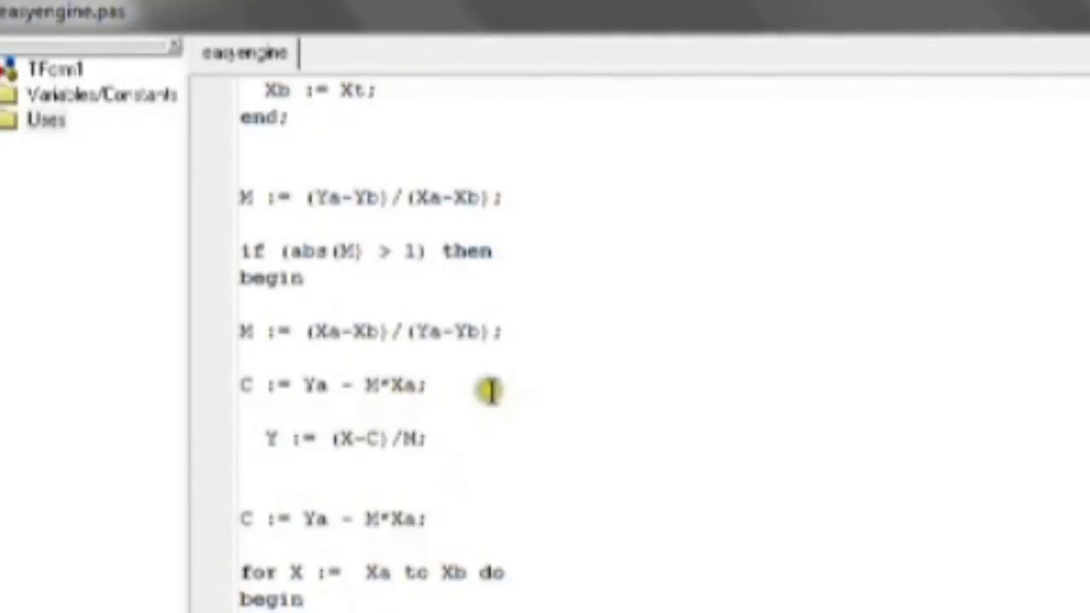
{"action": "mouse_move", "coordinate": [521, 358]}
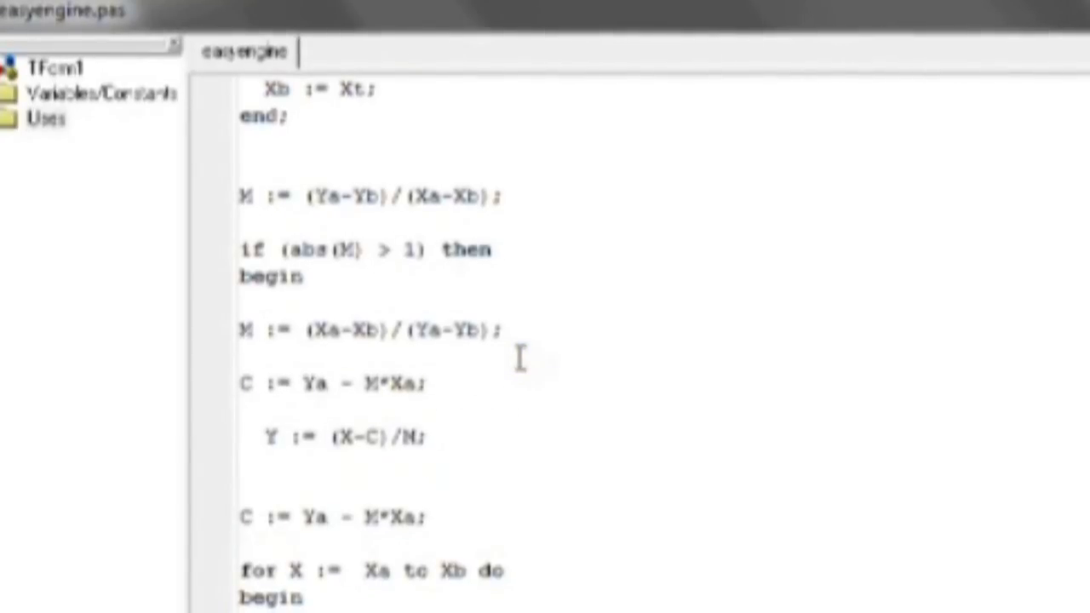
Write the loop 'for X := Ya to Yb do begin ... end' under the new assignments.
{"action": "type", "text": "fo"}
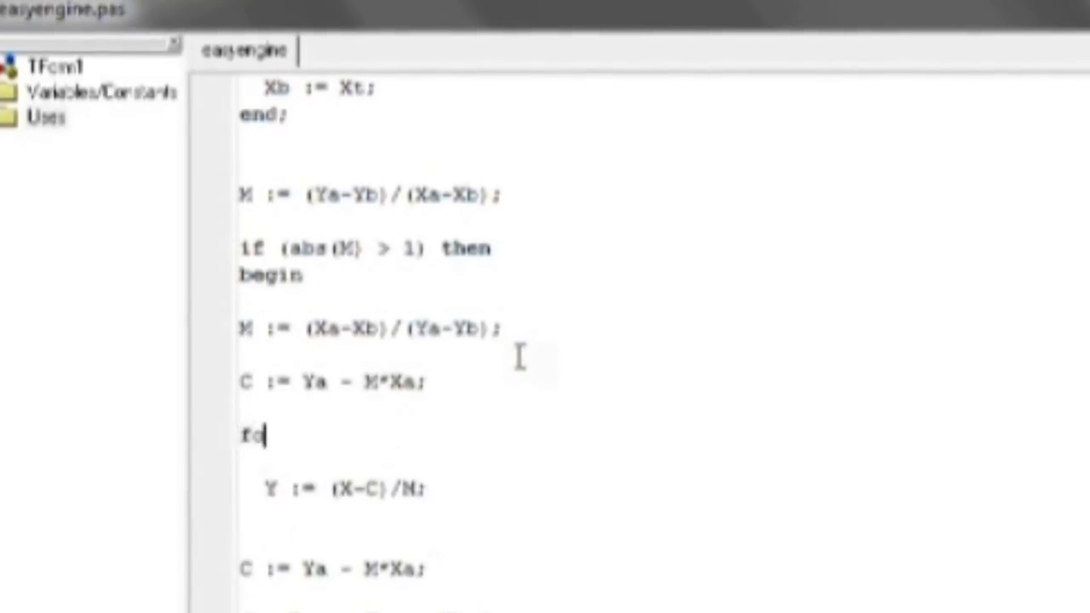
{"action": "type", "text": "r"}
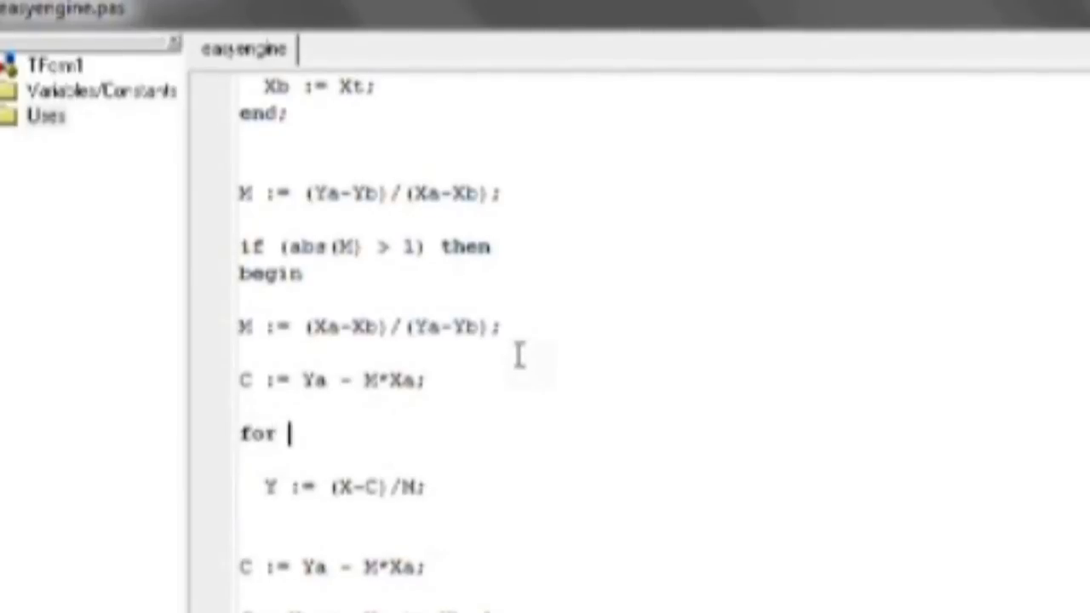
{"action": "scroll", "scroll_direction": "up", "scroll_amount": 3}
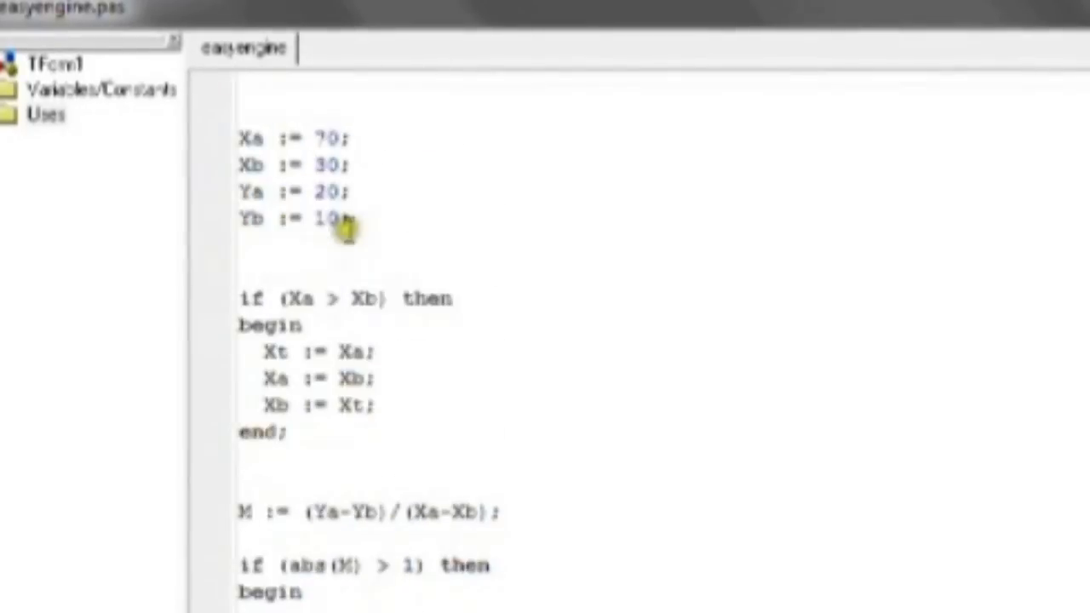
{"action": "scroll", "scroll_direction": "down", "scroll_amount": 3}
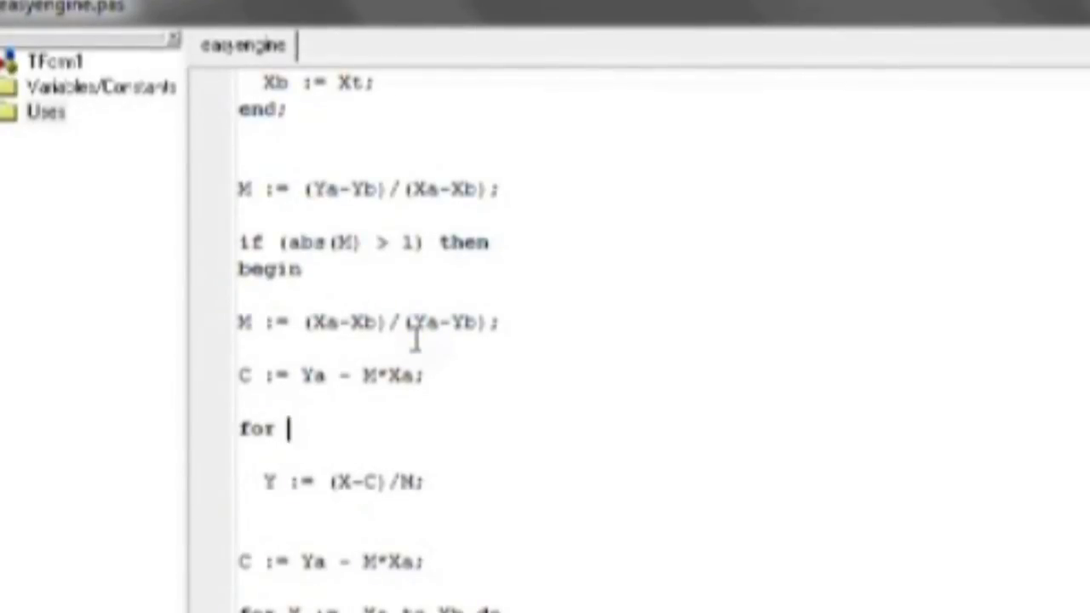
{"action": "type", "text": "X :="}
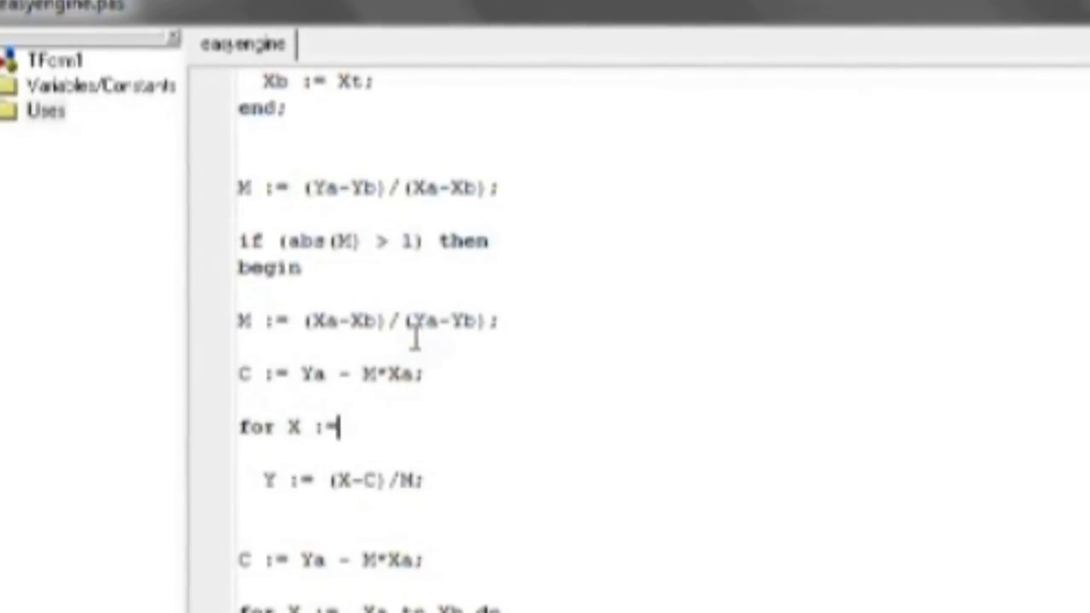
{"action": "type", "text": "Ya"}
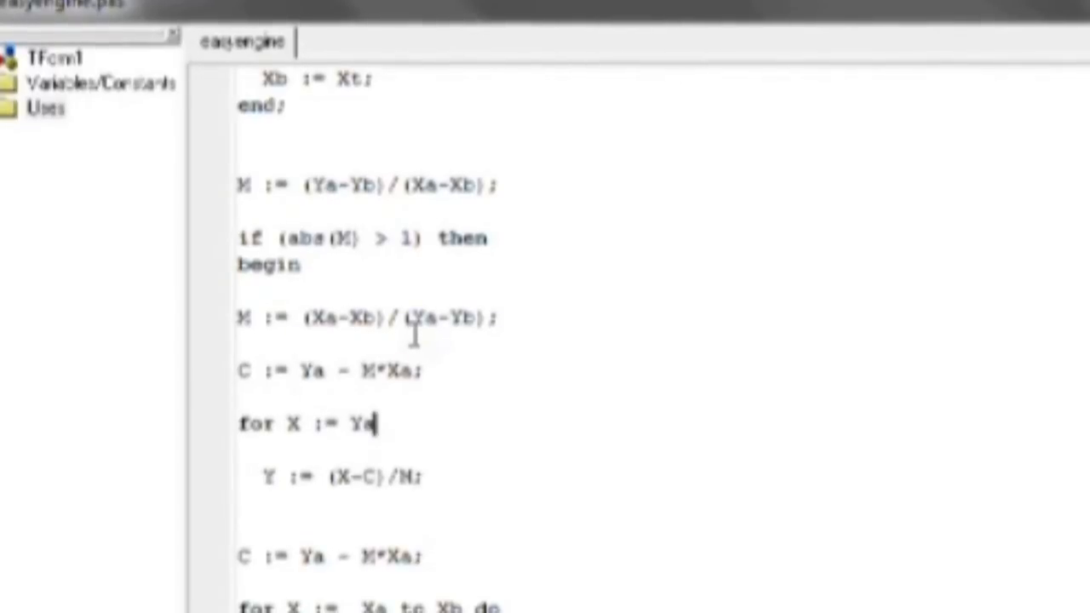
{"action": "type", "text": "to Yb"}
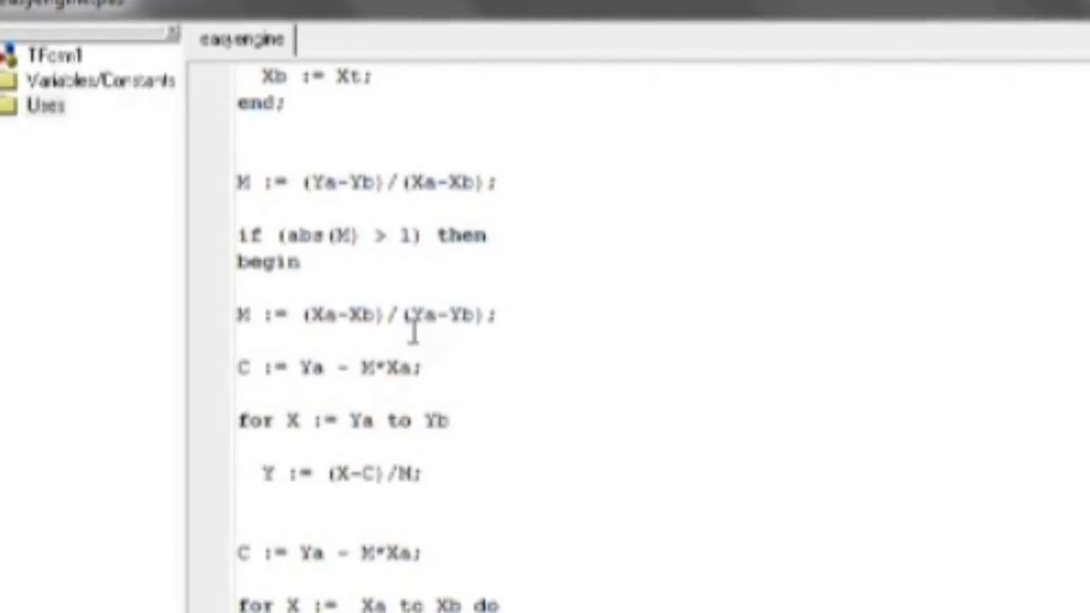
{"action": "type", "text": "do"}
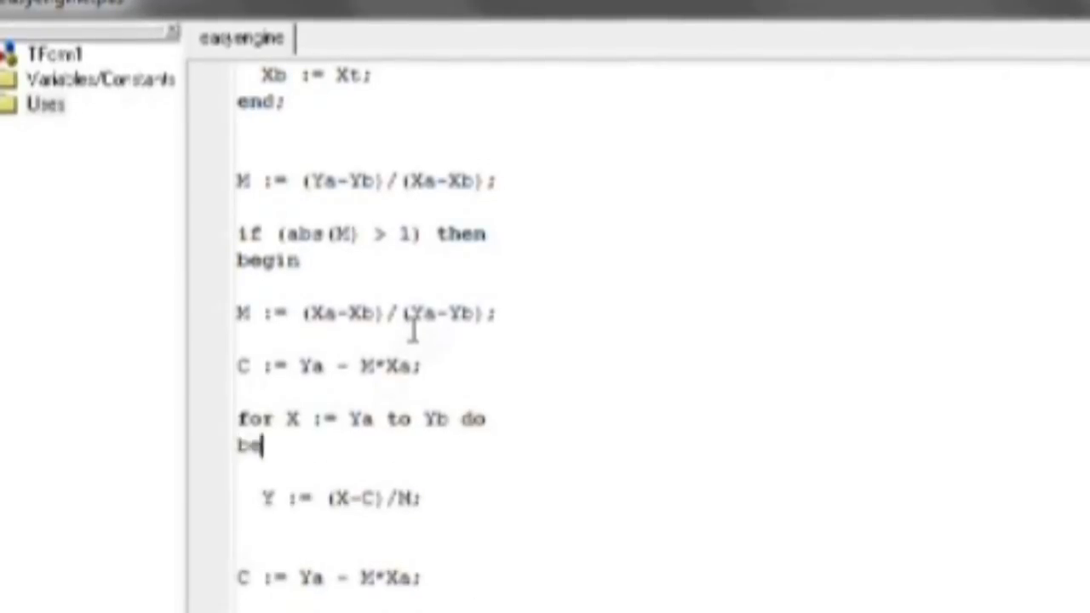
{"action": "type", "text": "gin"}
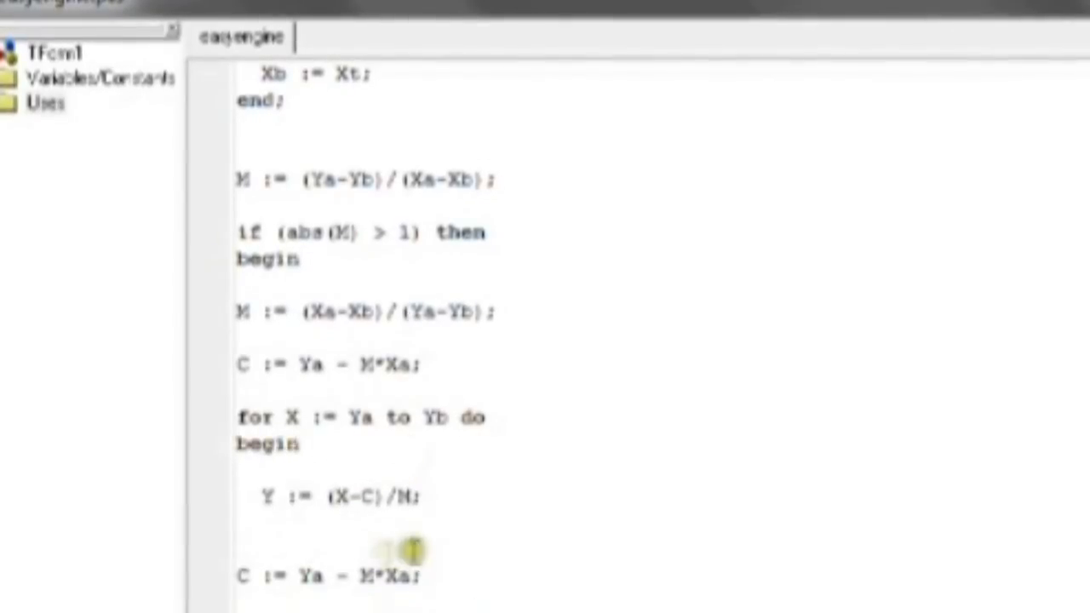
{"action": "type", "text": "end"}
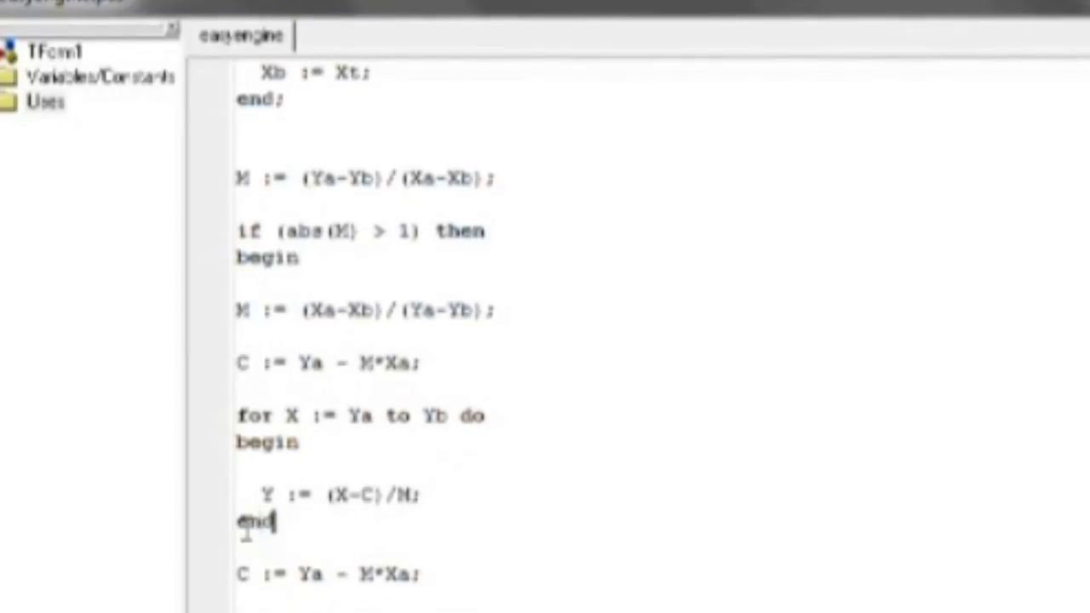
Place Image1.Canvas.Pixels[X,Y] := clBlack; inside the new loop after the Y assignment.
{"action": "key", "text": "enter"}
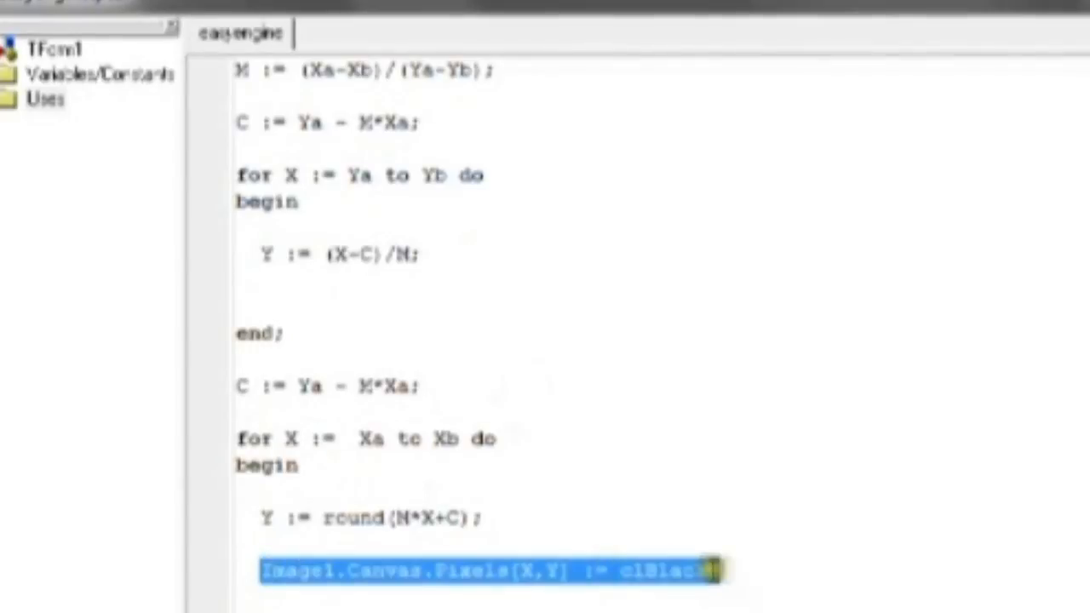
{"action": "left_click", "coordinate": [290, 303]}
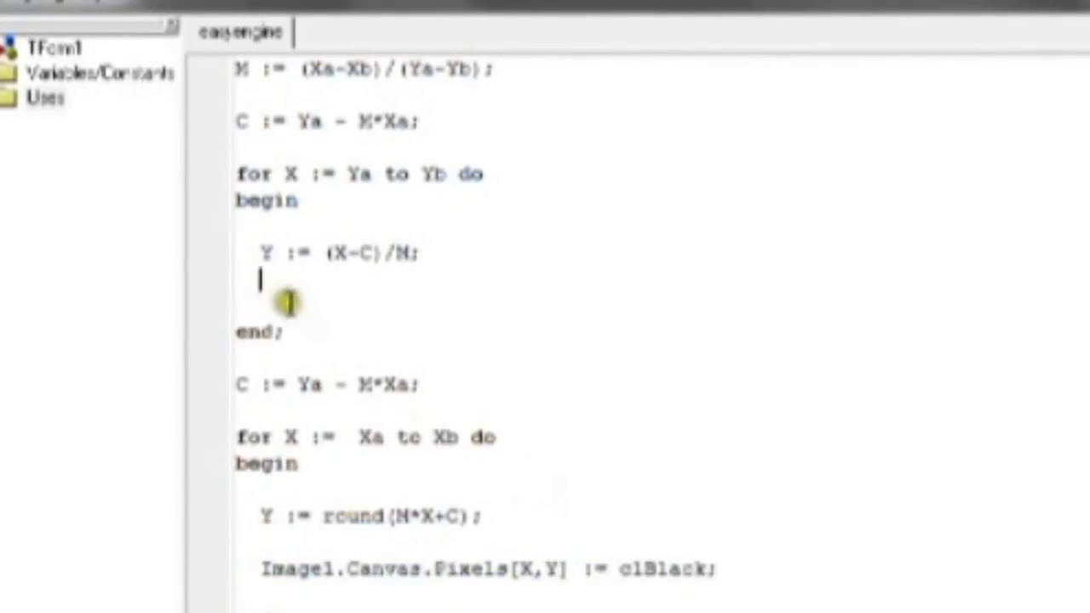
{"action": "type", "text": "Image1.Canvas.Pixels[X,Y] := clBlack;"}
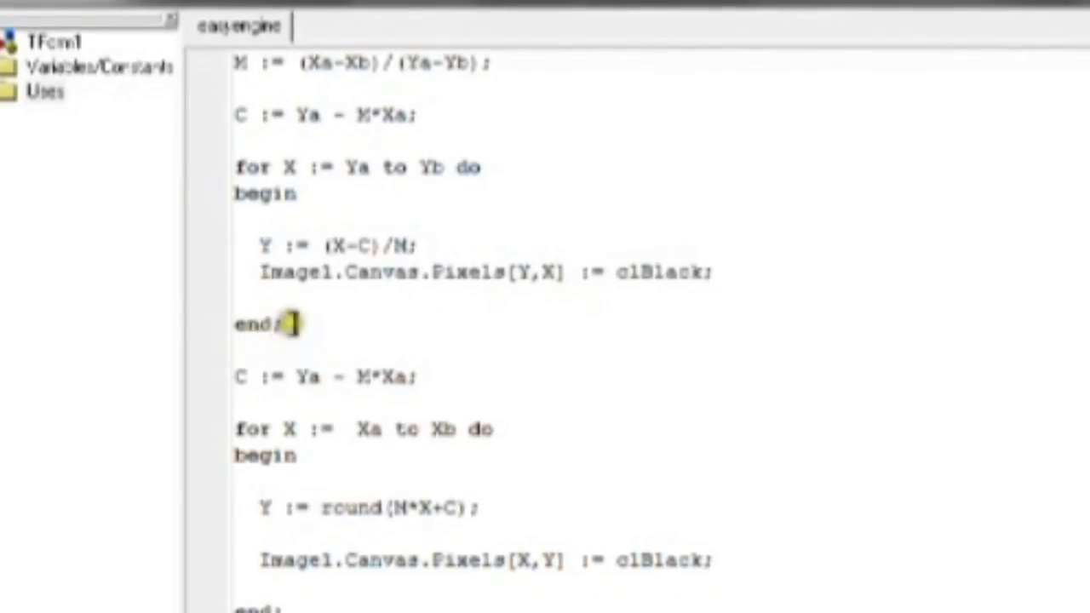
Select the Xa/Xb swap block above the first loop to move it out of the steep branch.
{"action": "scroll", "scroll_direction": "up", "scroll_amount": 3}
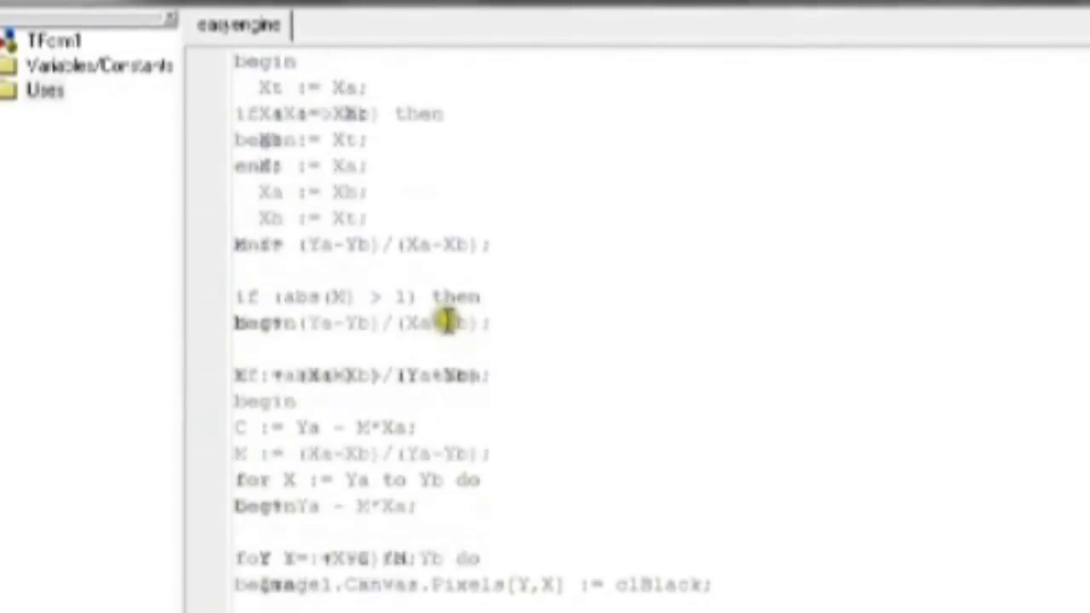
{"action": "scroll", "scroll_direction": "up", "scroll_amount": 3}
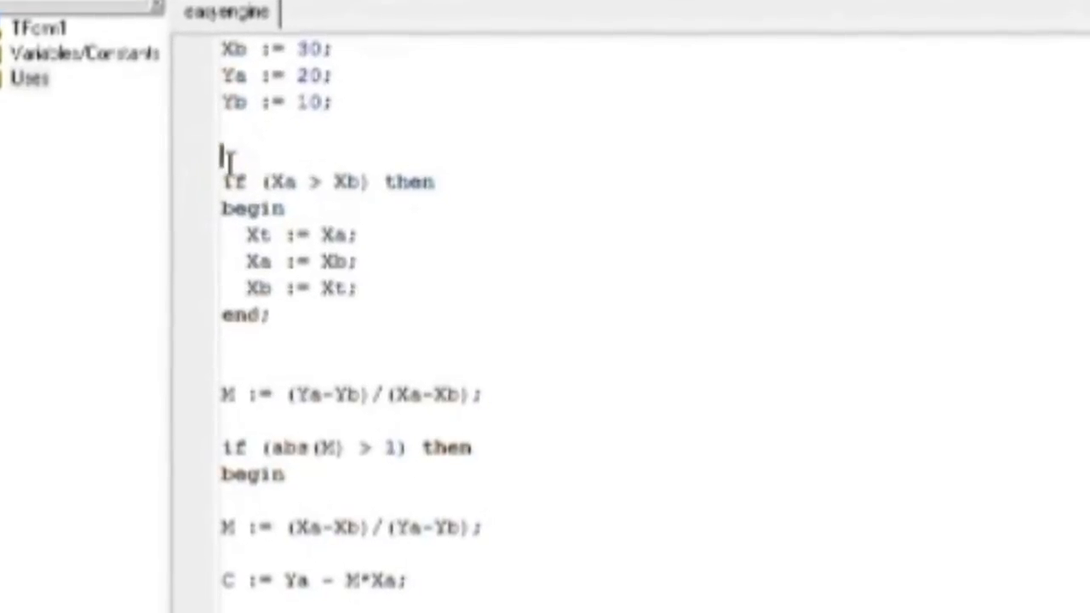
{"action": "left_click_drag", "start_coordinate": [221, 153], "coordinate": [264, 313]}
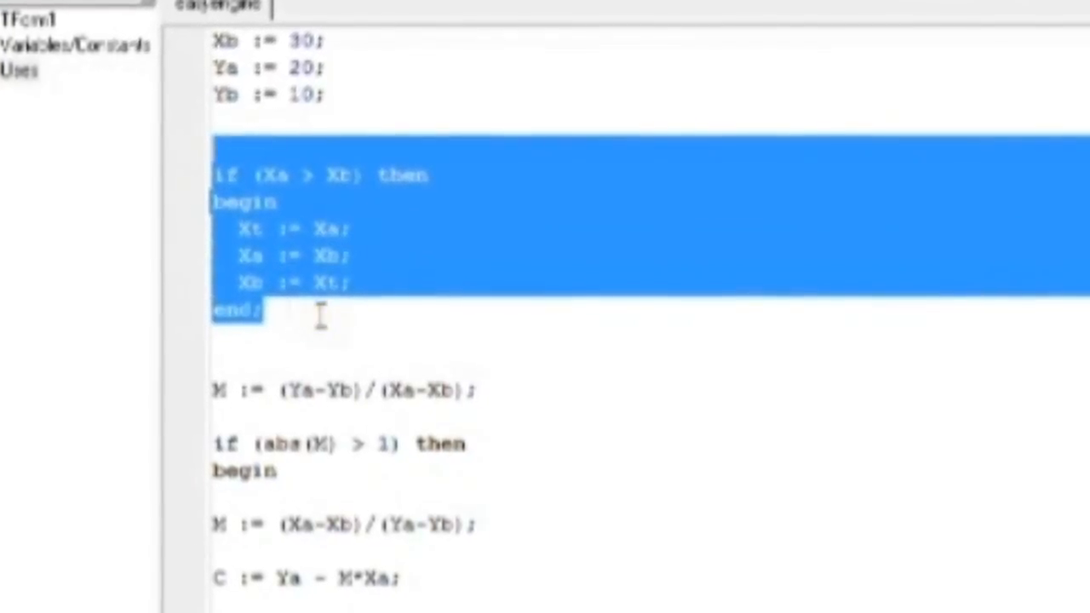
{"action": "scroll", "scroll_direction": "down", "scroll_amount": 3}
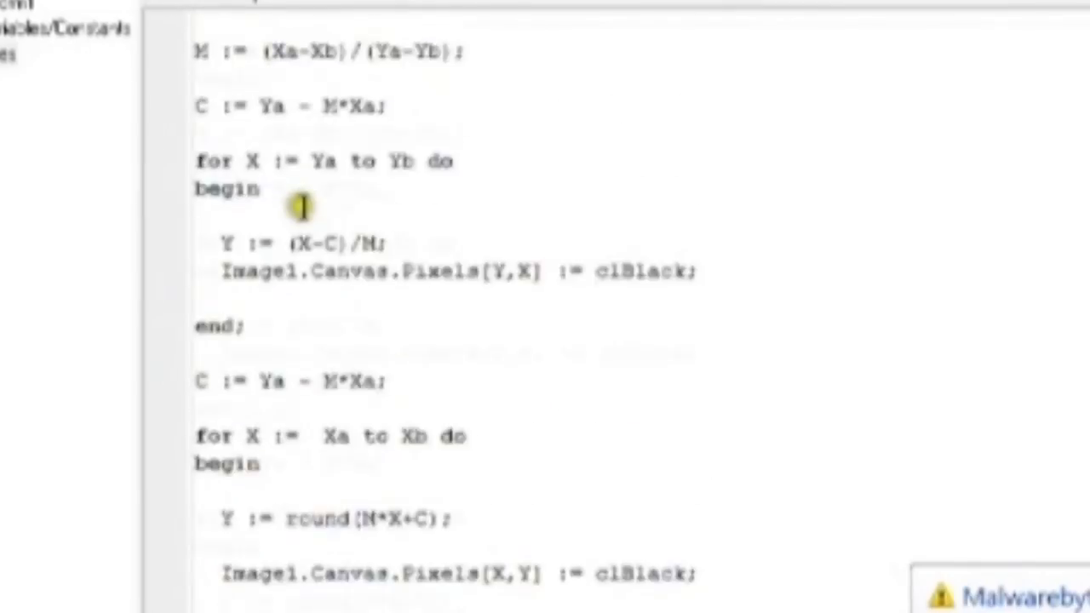
{"action": "scroll", "scroll_direction": "up", "scroll_amount": 3}
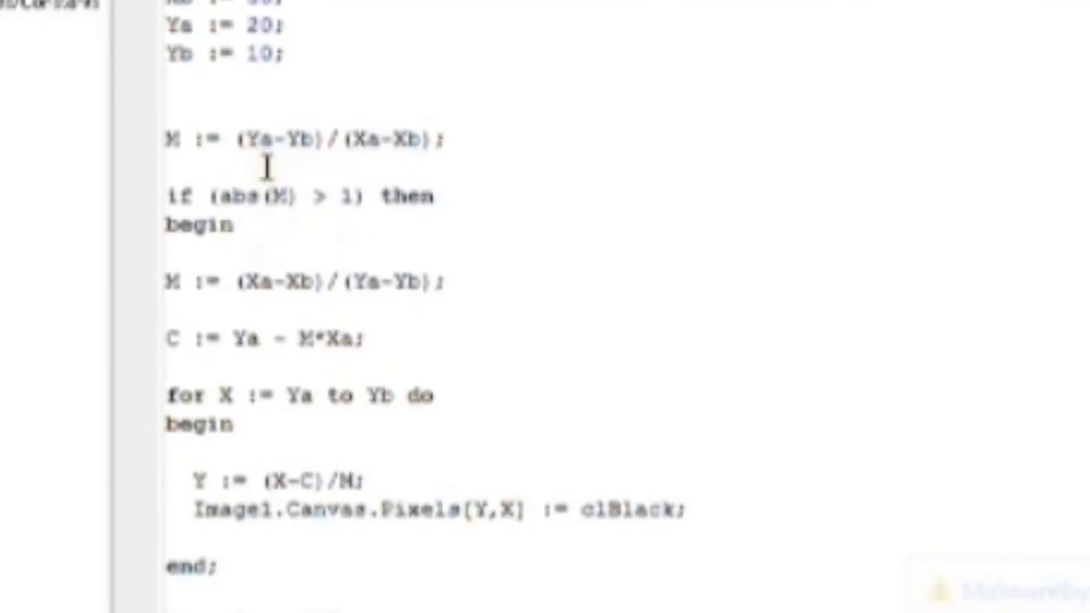
{"action": "scroll", "scroll_direction": "down", "scroll_amount": 3}
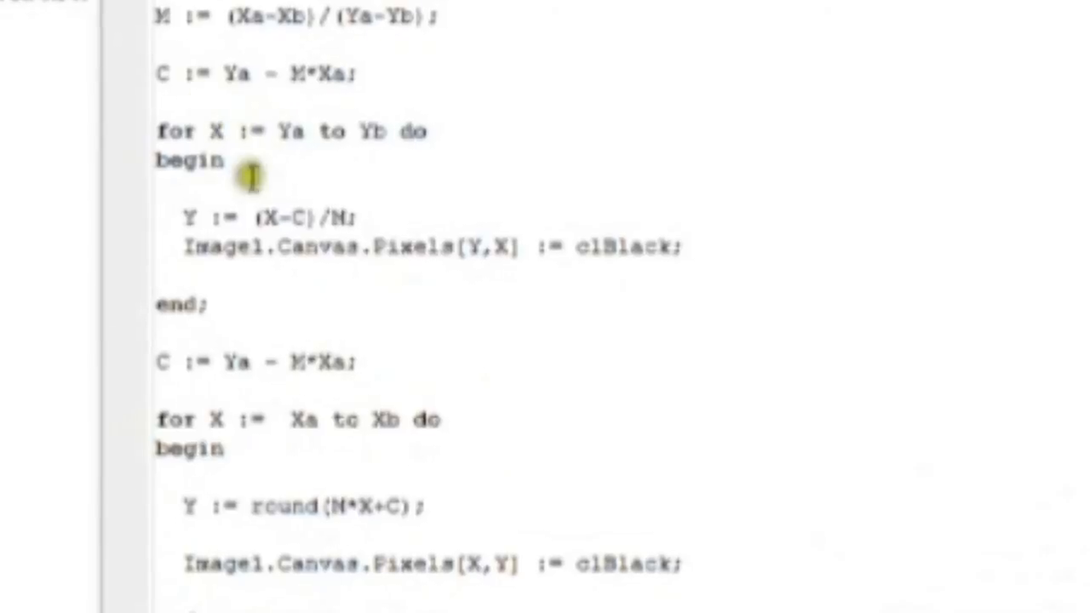
{"action": "scroll", "scroll_direction": "up", "scroll_amount": 3}
{"action": "type", "text": "els"}
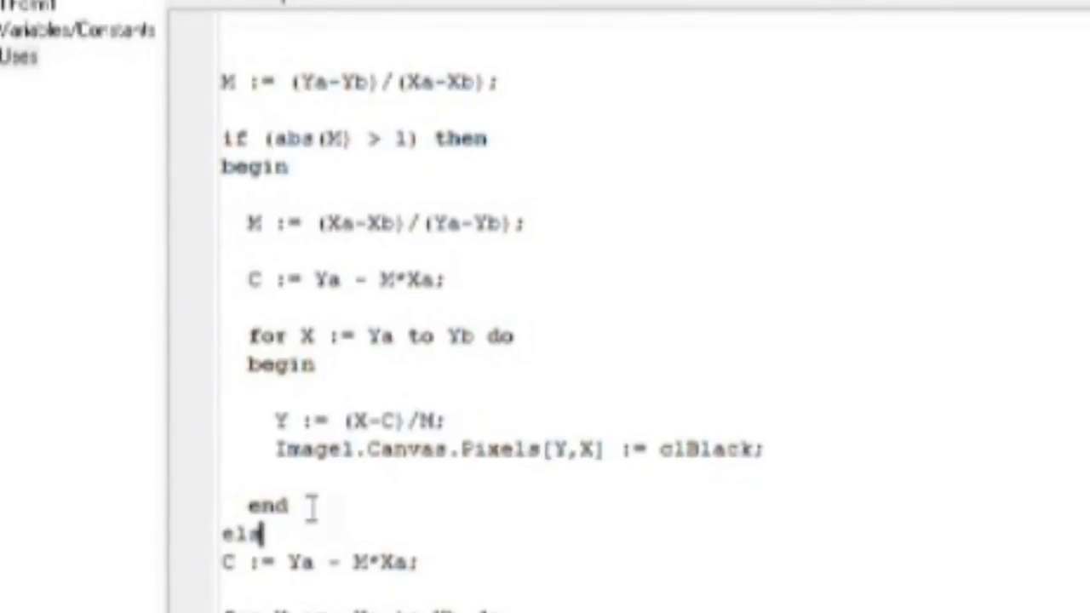
Begin the else branch and review where the Xa > Xb swap block goes before the Xa-to-Xb loop.
{"action": "type", "text": "e"}
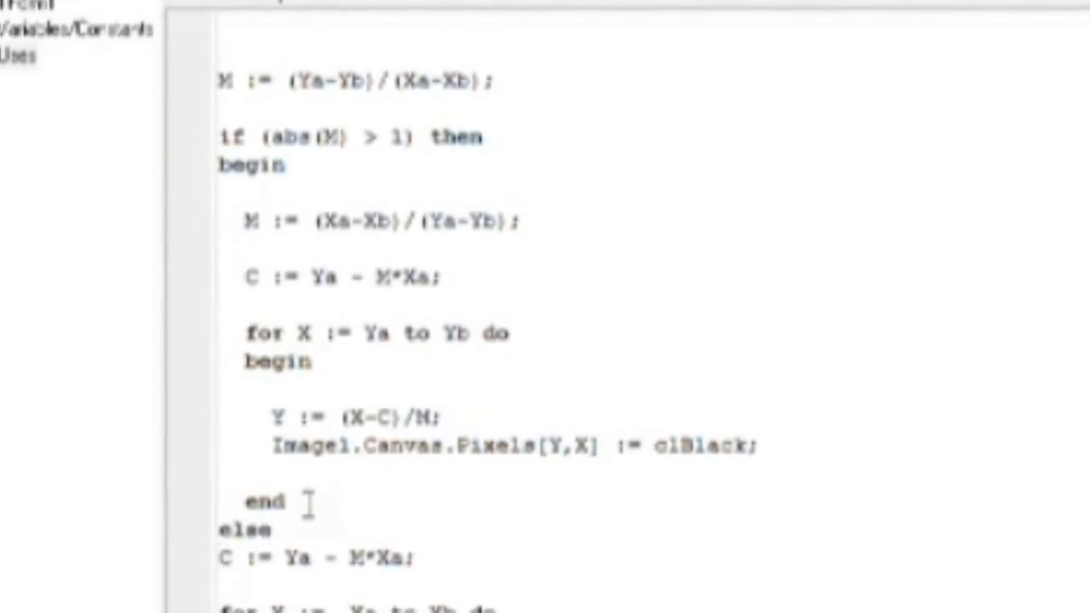
{"action": "scroll", "scroll_direction": "down", "scroll_amount": 3}
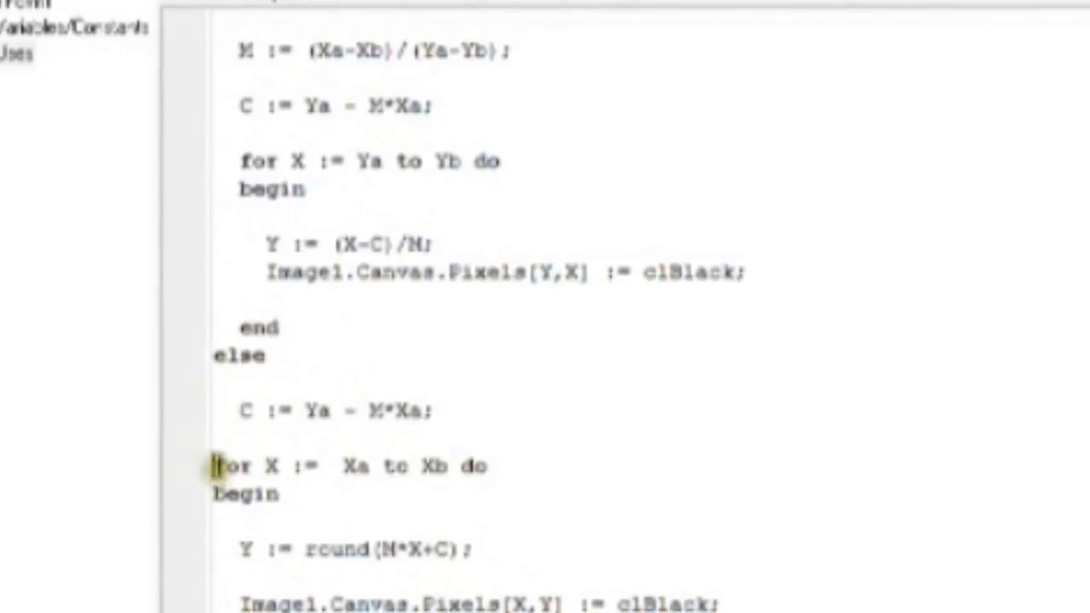
{"action": "scroll", "scroll_direction": "down", "scroll_amount": 3}
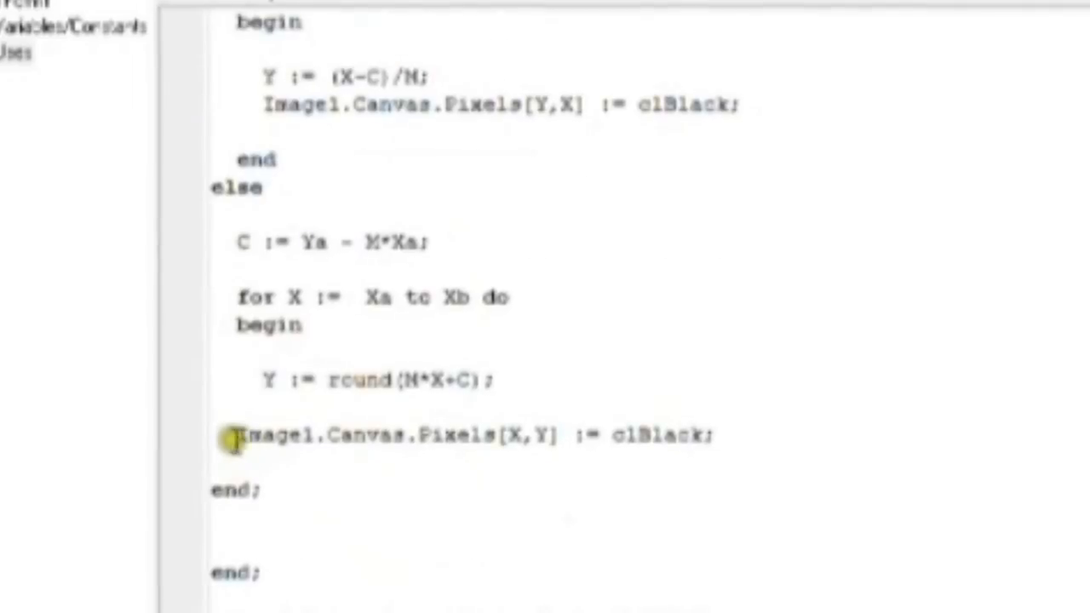
{"action": "scroll", "scroll_direction": "up", "scroll_amount": 3}
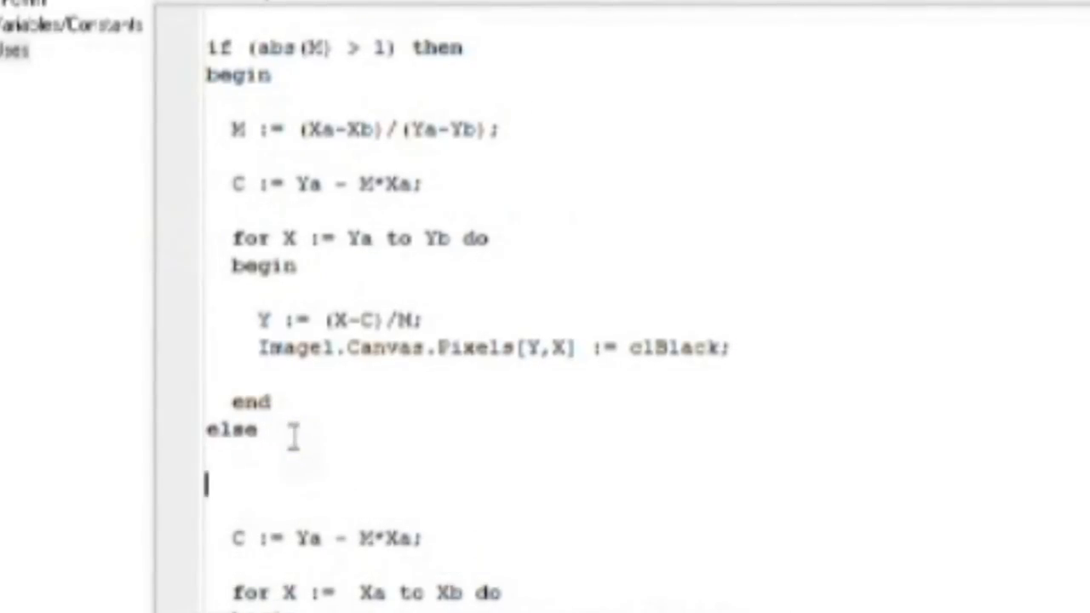
{"action": "scroll", "scroll_direction": "down", "scroll_amount": 3}
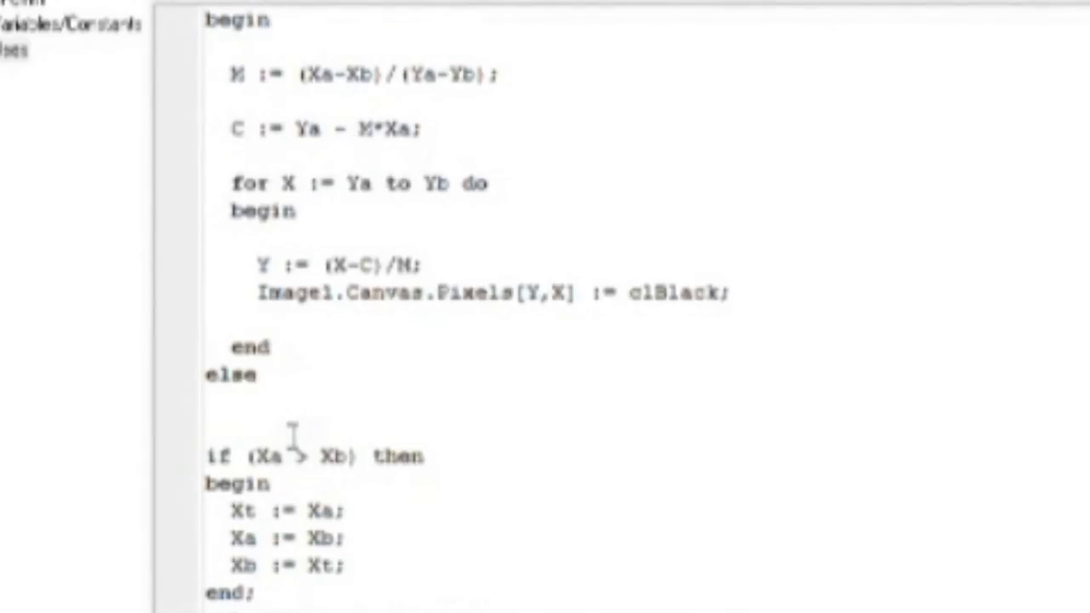
{"action": "scroll", "scroll_direction": "down", "scroll_amount": 3}
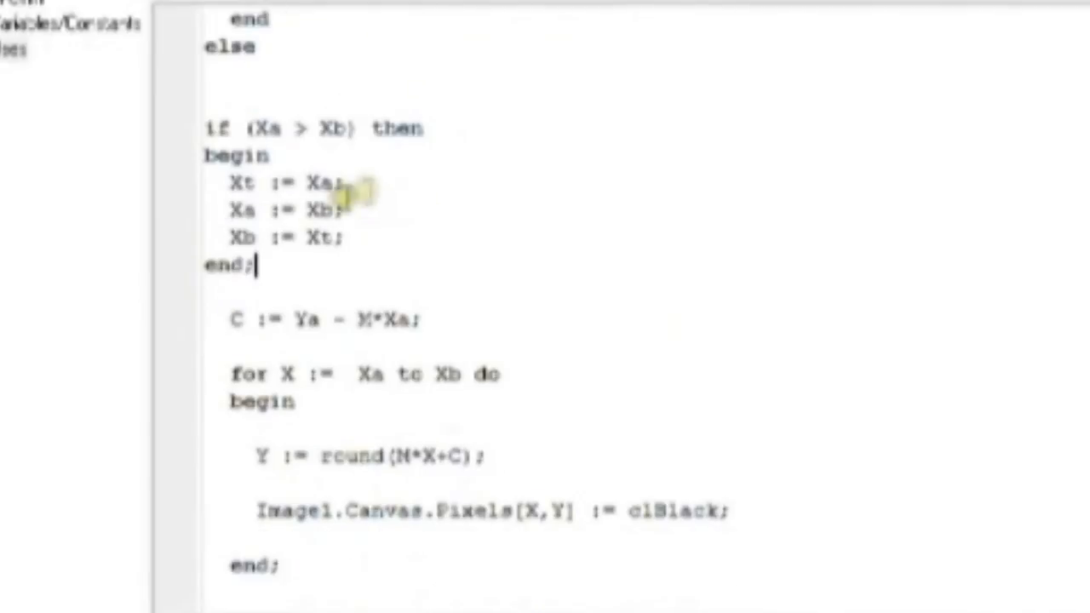
{"action": "scroll", "scroll_direction": "up", "scroll_amount": 3}
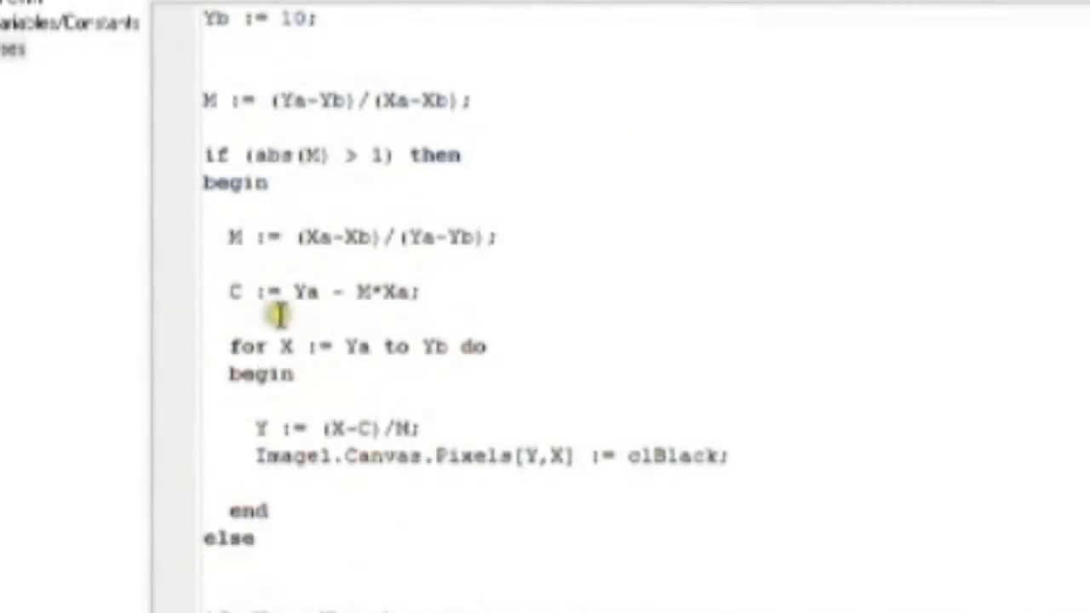
{"action": "scroll", "scroll_direction": "down", "scroll_amount": 3}
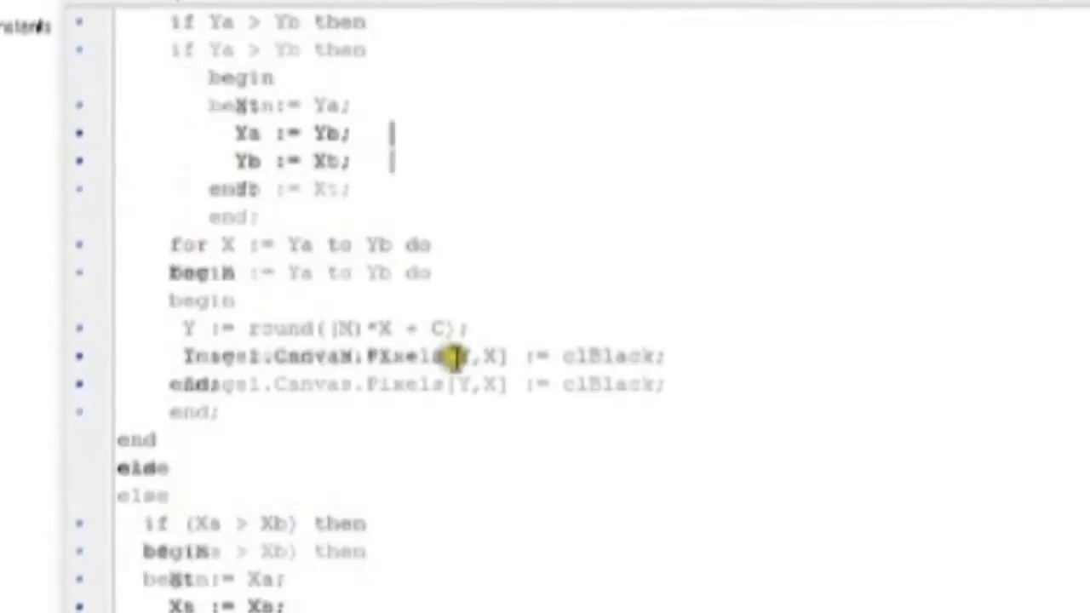
Scroll through the steep branch to review the C := Xa-(M*Ya), Ya/Yb swap and rounding edits.
{"action": "scroll", "scroll_direction": "up", "scroll_amount": 3}
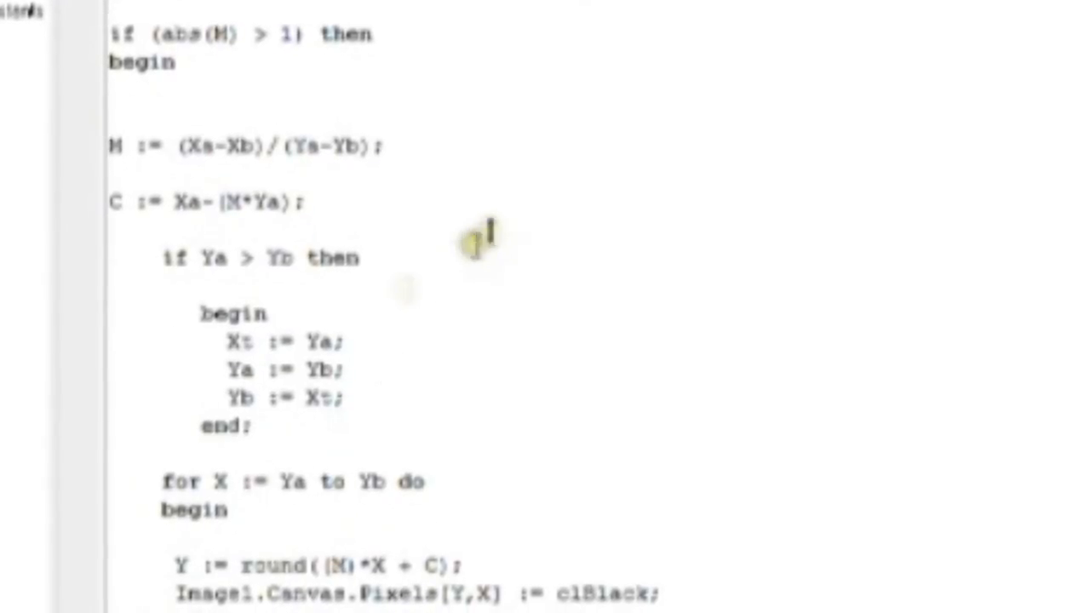
{"action": "scroll", "scroll_direction": "up", "scroll_amount": 3}
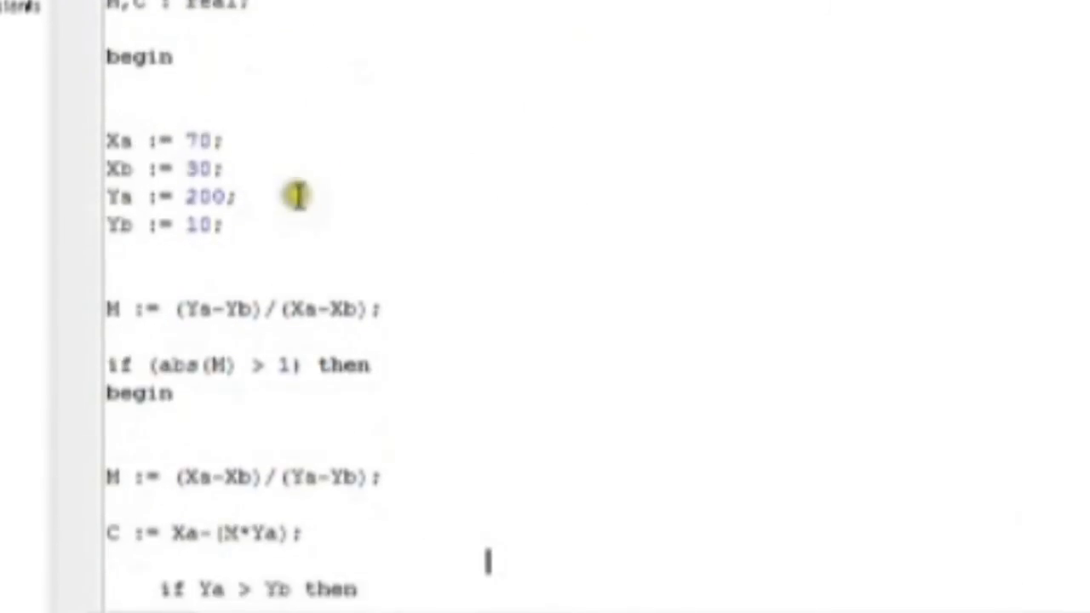
{"action": "scroll", "scroll_direction": "down", "scroll_amount": 3}
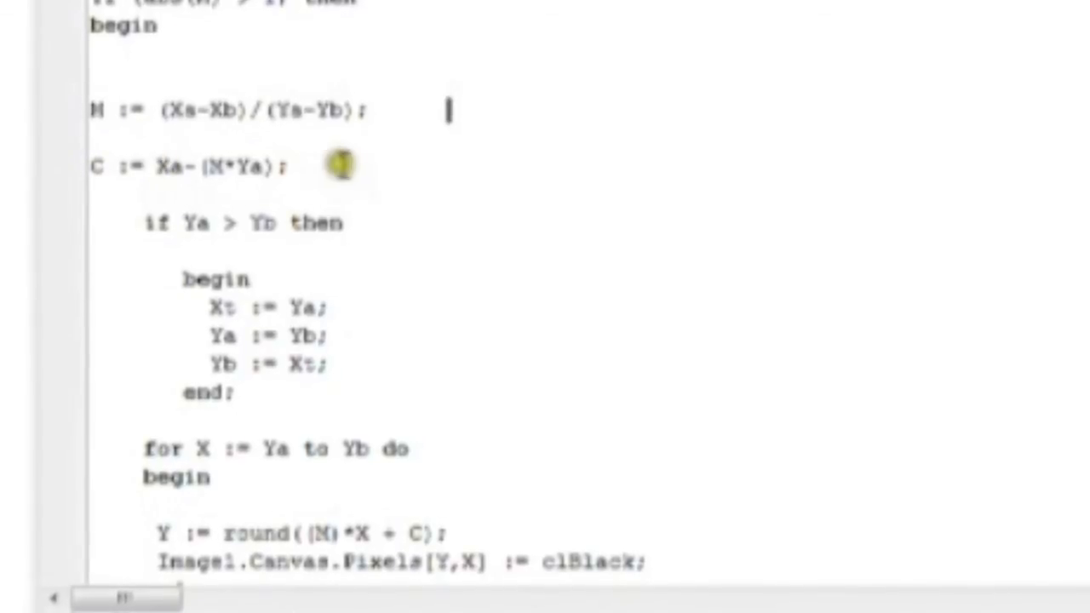
{"action": "scroll", "scroll_direction": "down", "scroll_amount": 3}
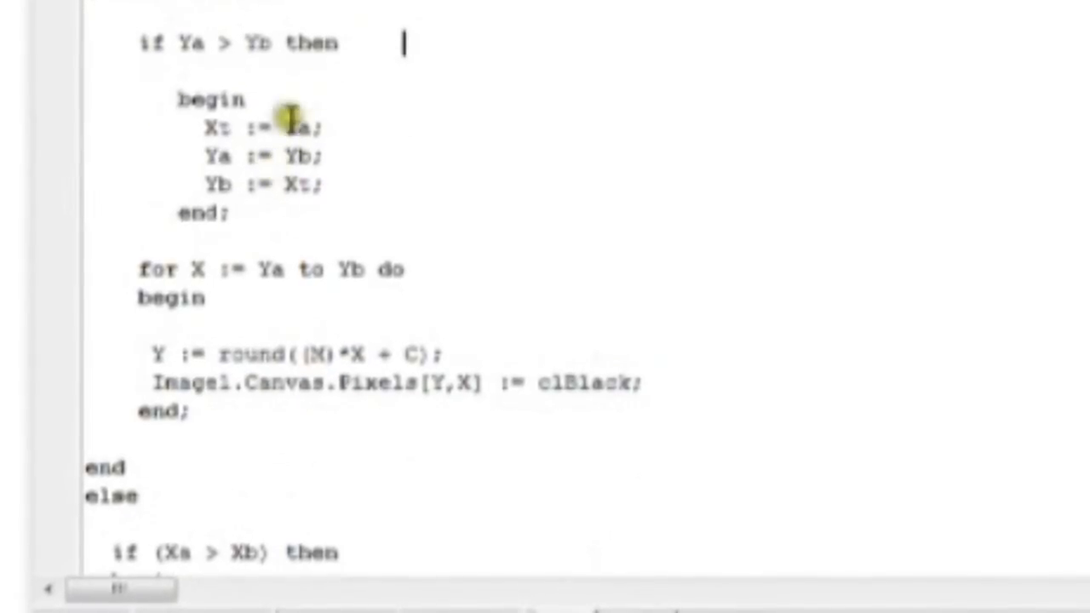
{"action": "scroll", "scroll_direction": "down", "scroll_amount": 3}
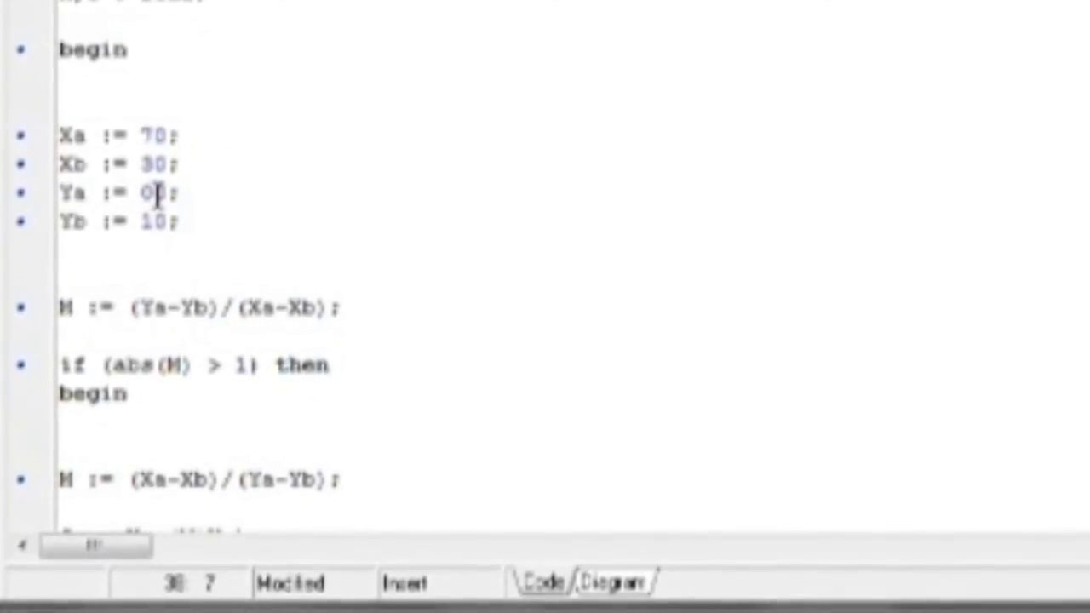
Edit the test coordinates to Xa := 100, Xb := 30, Ya := 120, Yb := 100.
{"action": "left_click", "coordinate": [611, 582]}
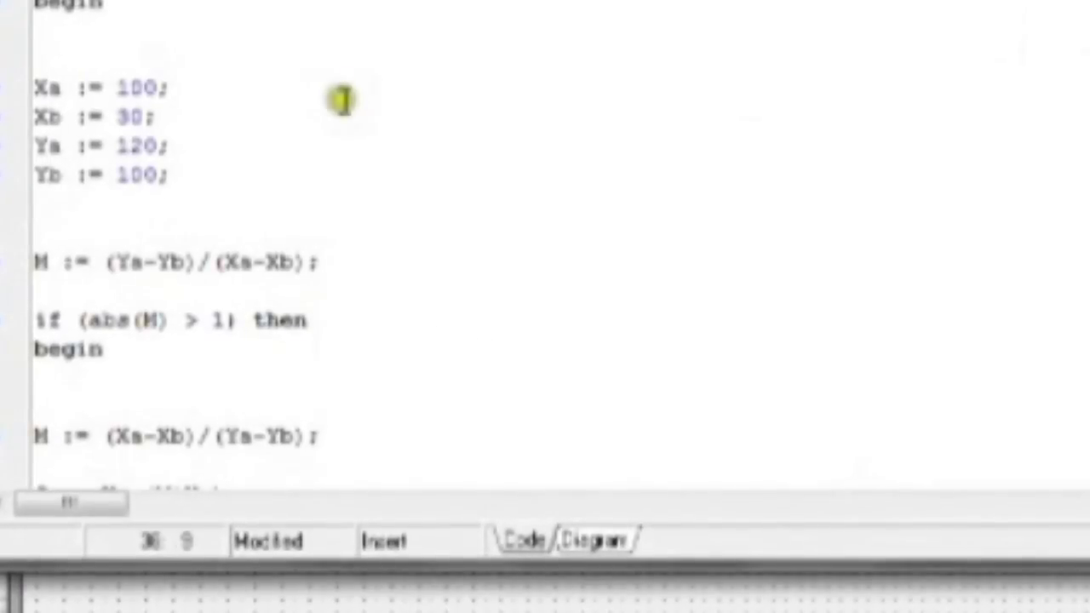
{"action": "scroll", "scroll_direction": "up", "scroll_amount": 3}
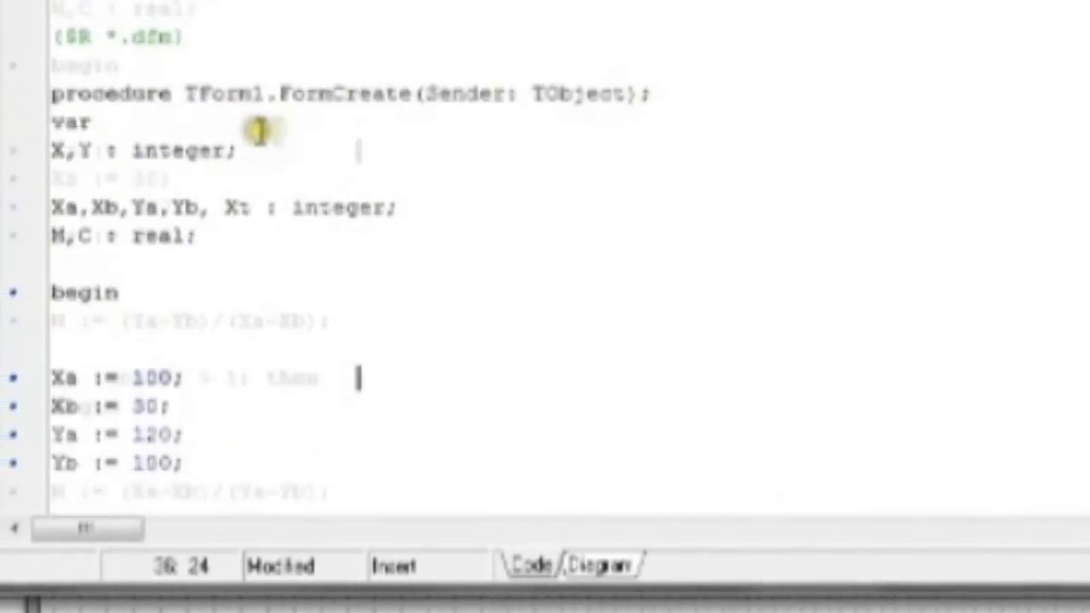
{"action": "scroll", "scroll_direction": "down", "scroll_amount": 3}
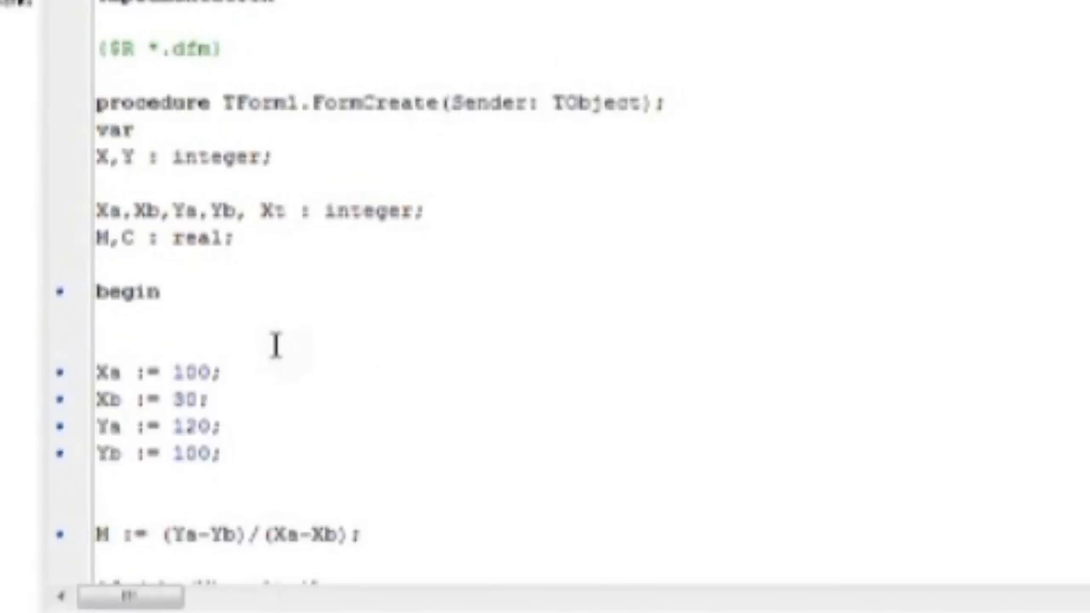
{"action": "mouse_move", "coordinate": [558, 440]}
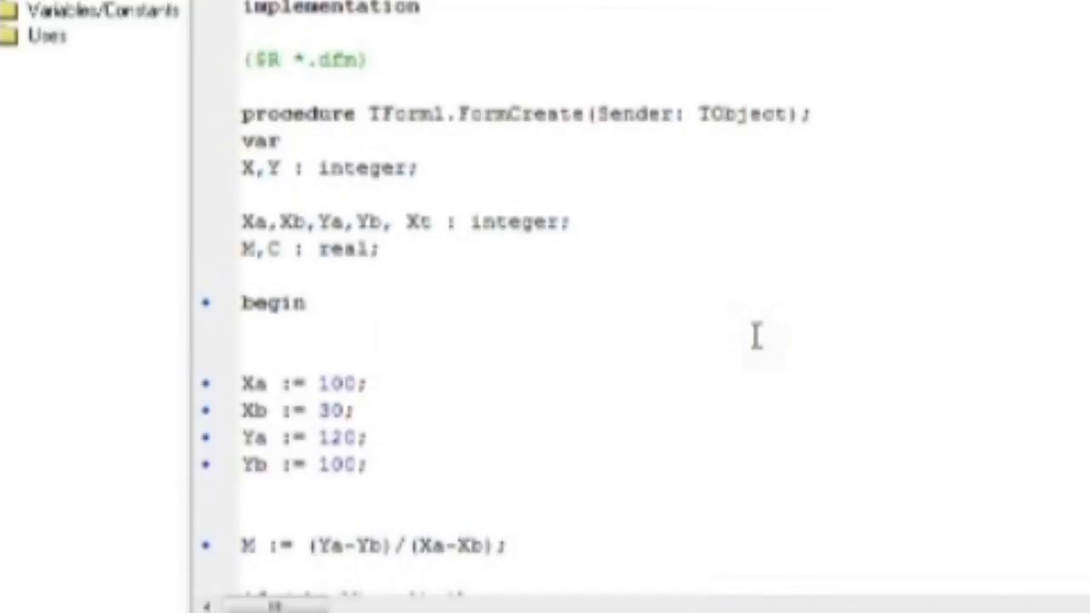
{"action": "scroll", "scroll_direction": "up", "scroll_amount": 3}
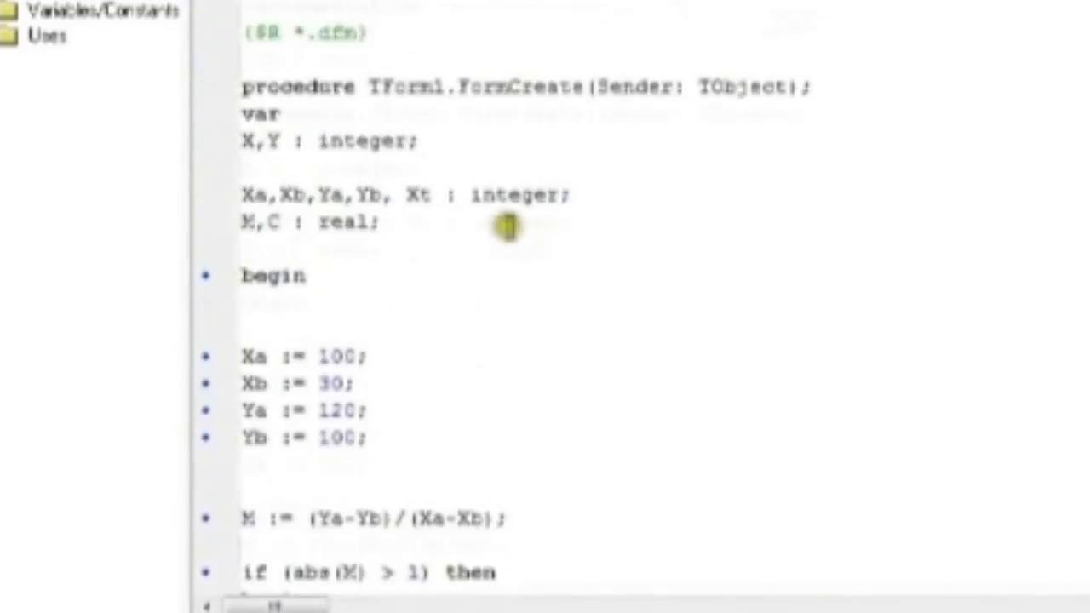
{"action": "scroll", "scroll_direction": "up", "scroll_amount": 3}
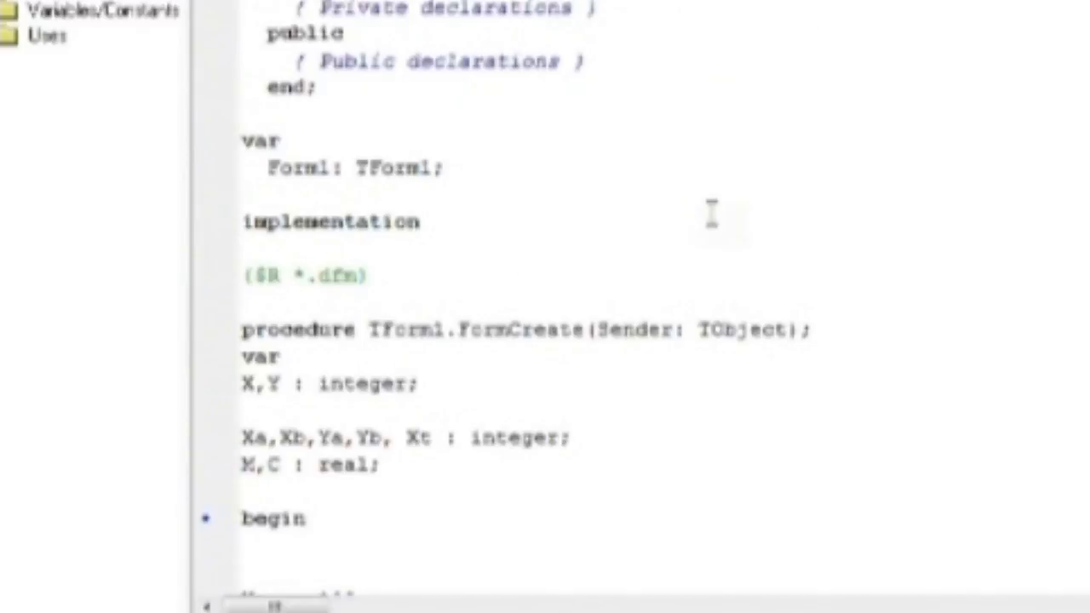
{"action": "mouse_move", "coordinate": [576, 232]}
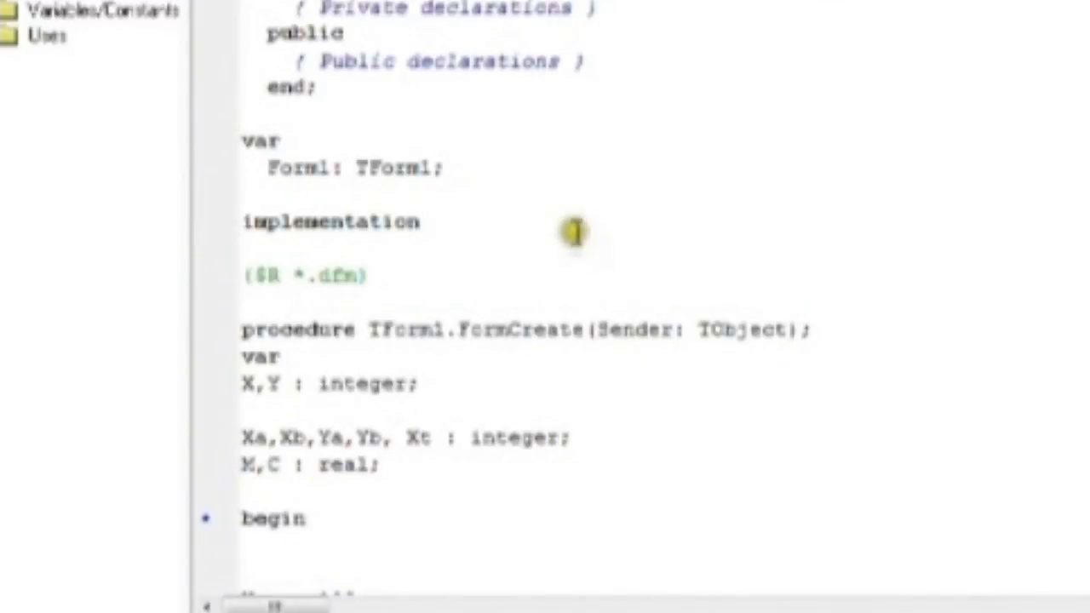
{"action": "mouse_move", "coordinate": [950, 75]}
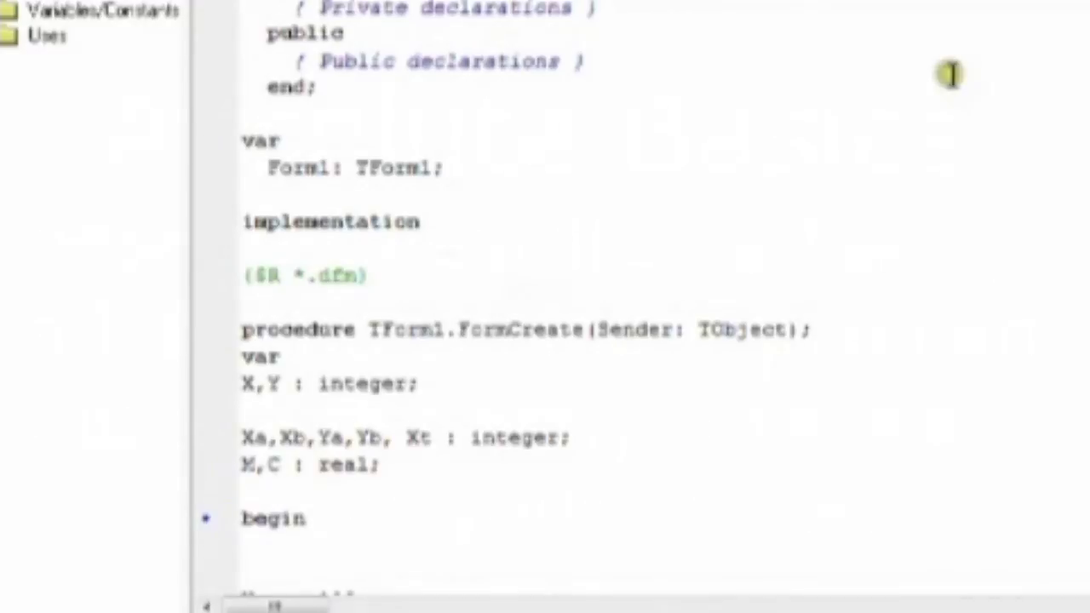